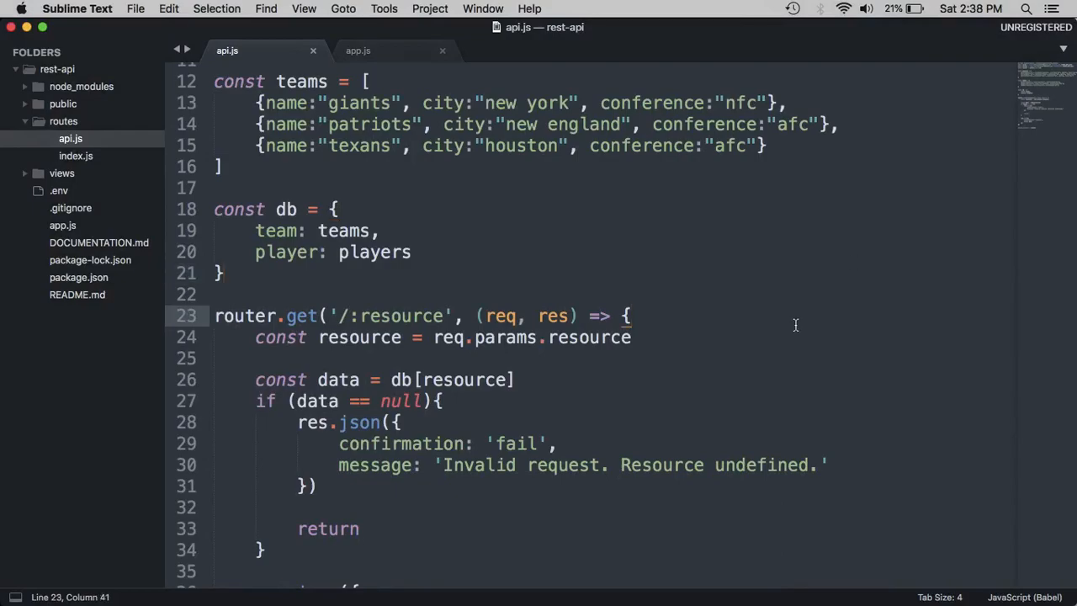
mouse_move(356, 581)
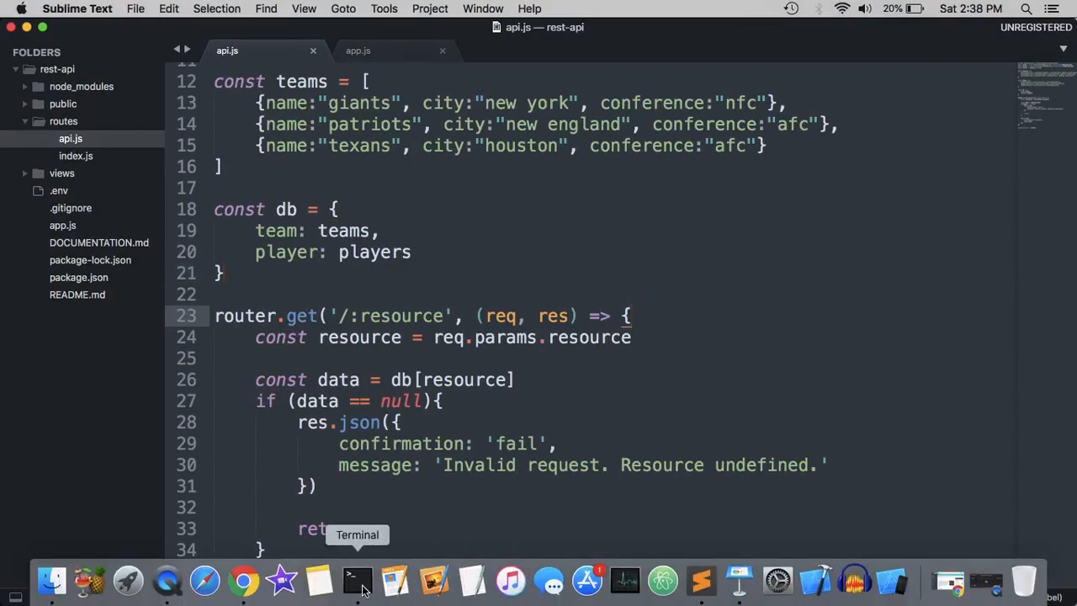
- From the Dock's Terminal, run turbo devserver inside the rest-api folder
left_click(357, 578)
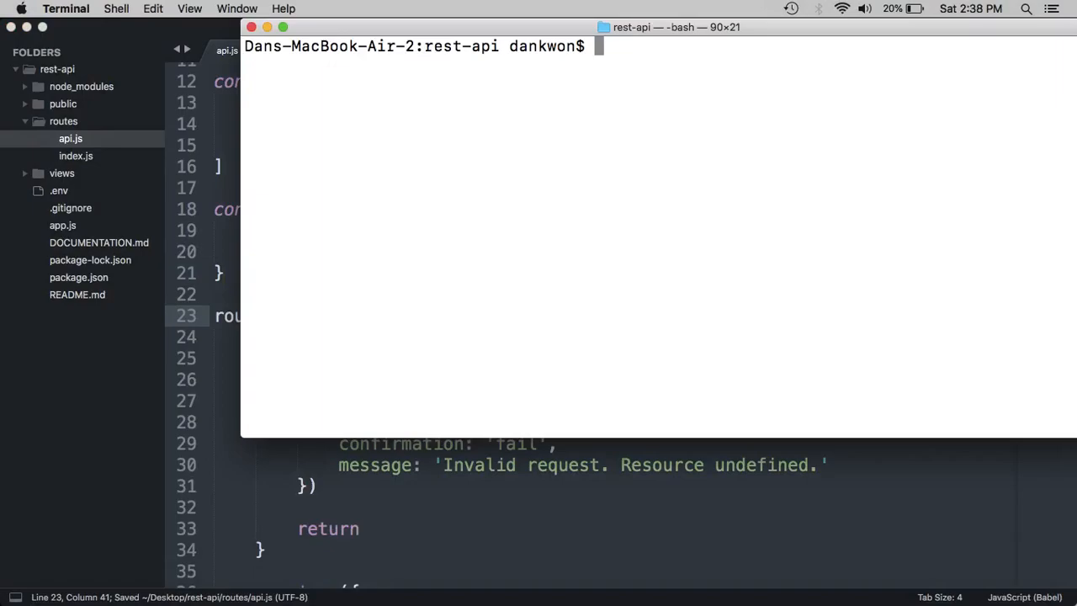
type("turbo devserv")
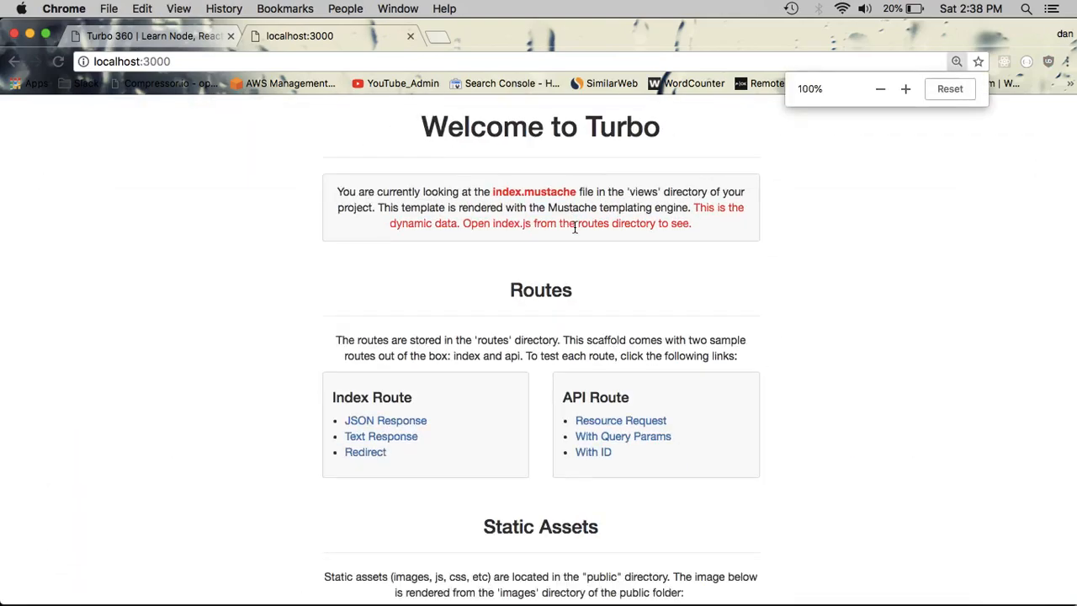
- Load localhost:3000/api/player, then localhost:3000/api/team, to view their JSON responses
left_click(135, 67)
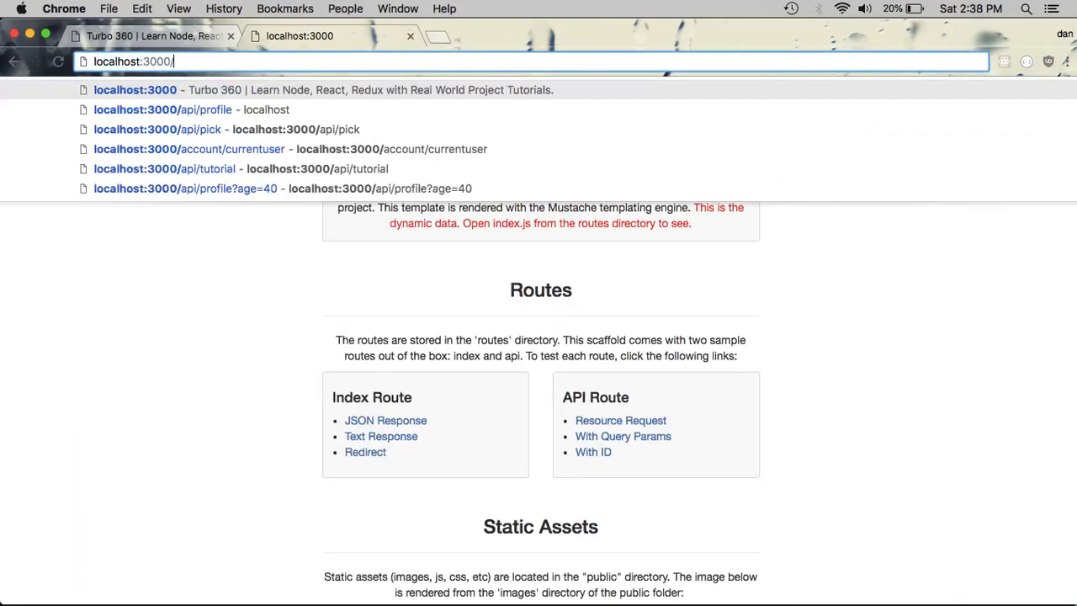
type("apip")
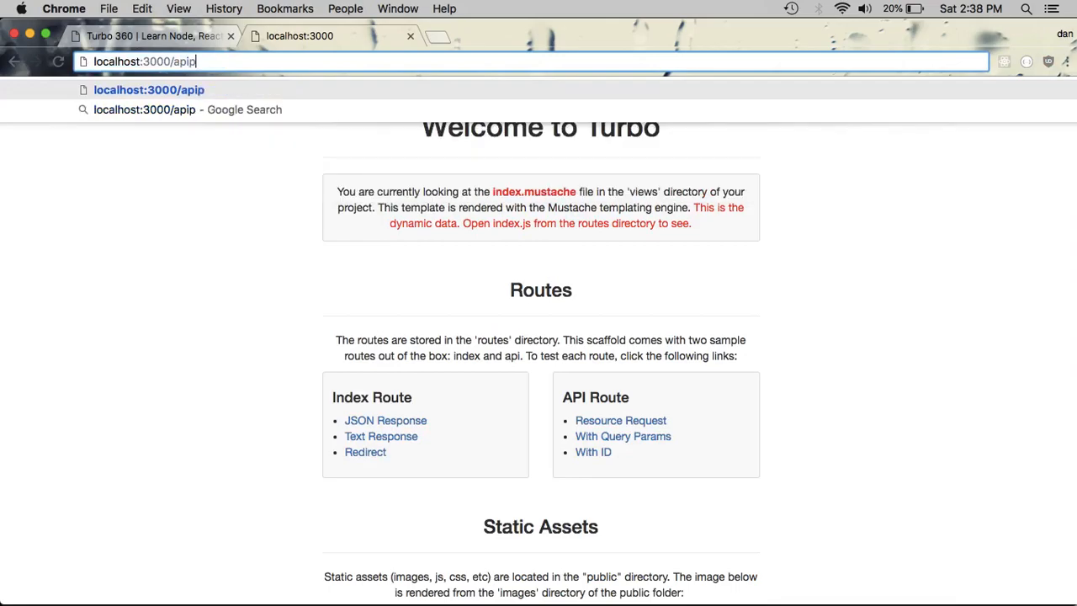
type("/player")
key("Enter")
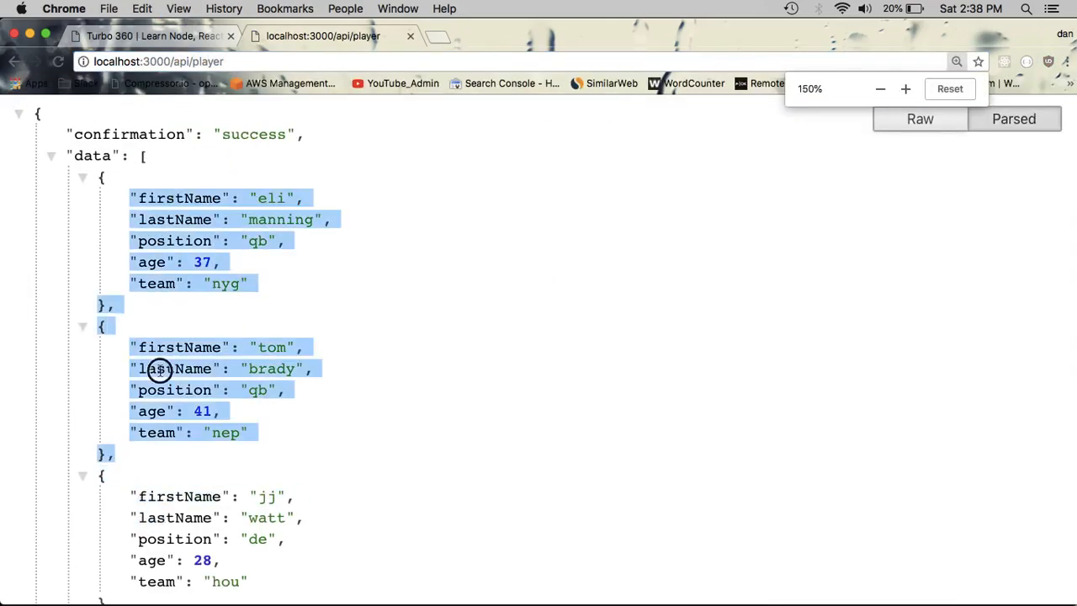
left_click(168, 60)
type("team")
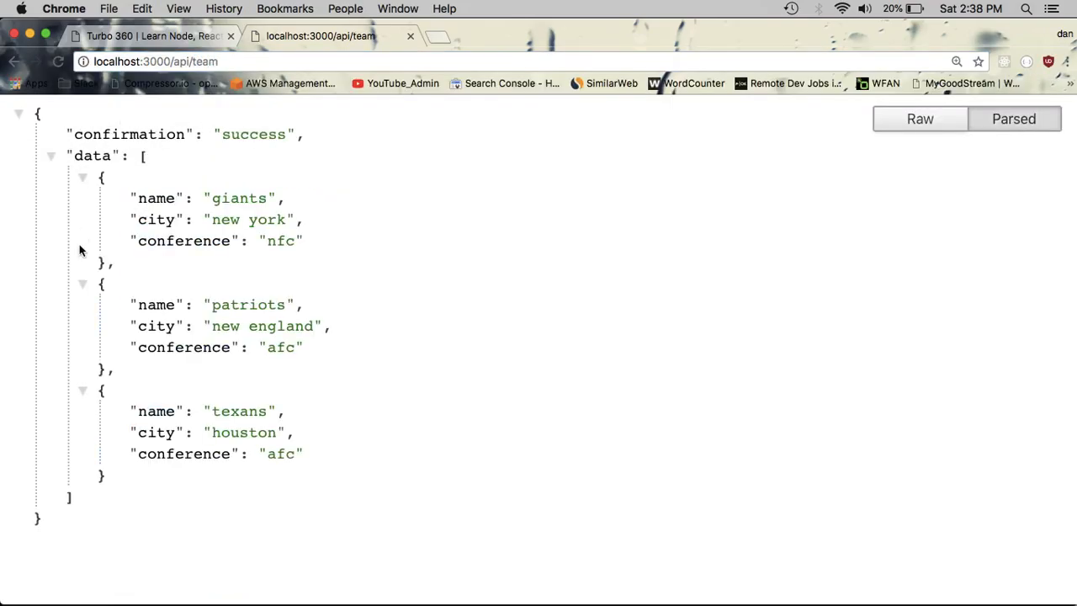
left_click(175, 61)
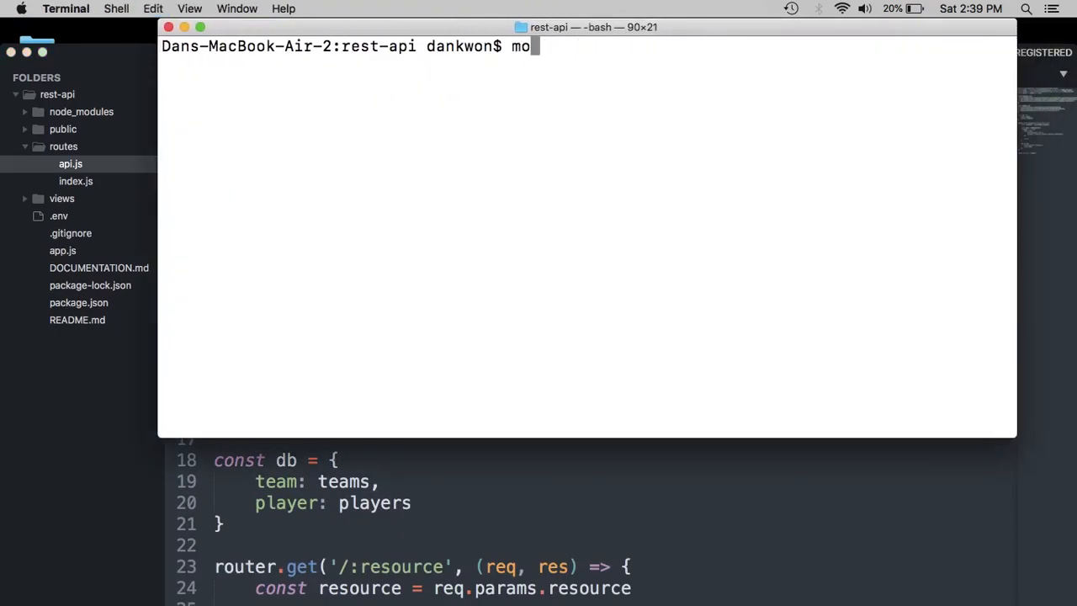
- Check mongo --version, then create a seed folder with players.json and teams.json
type("ngo --ver")
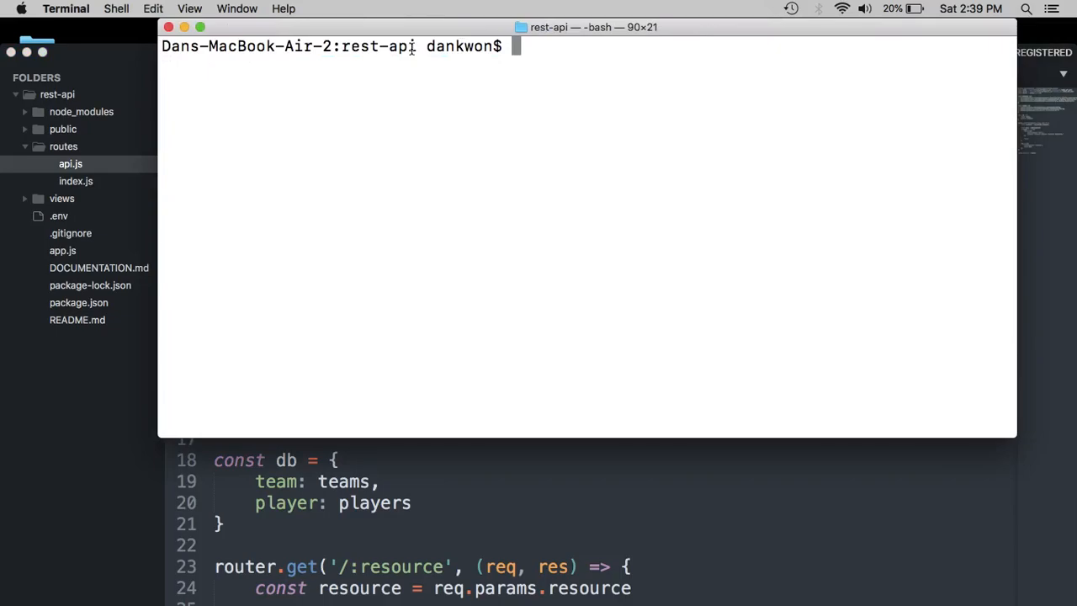
left_click_drag(341, 46, 449, 46)
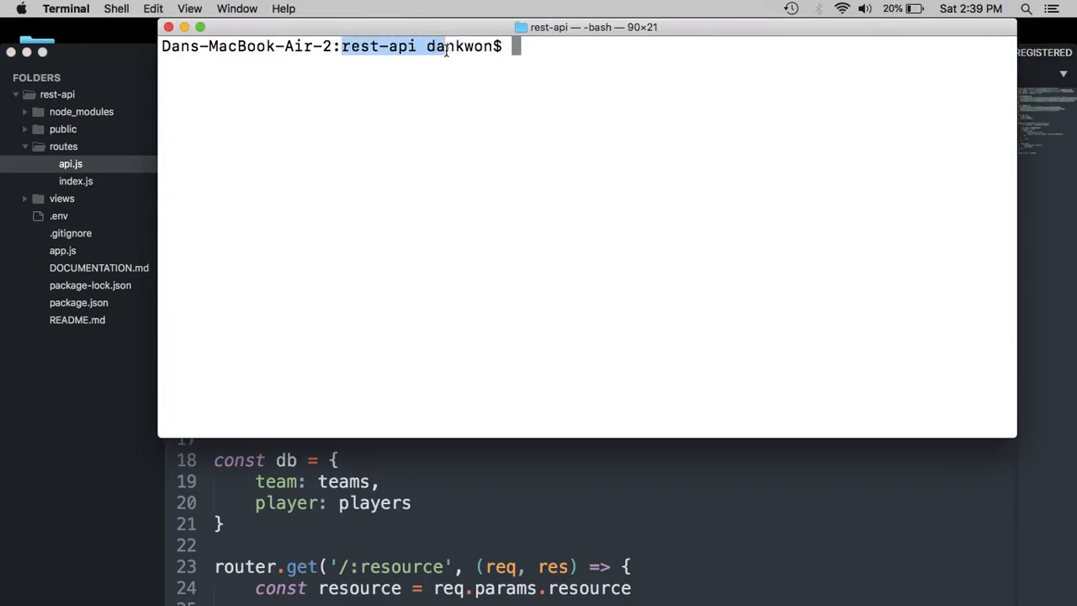
type("mkdir seed")
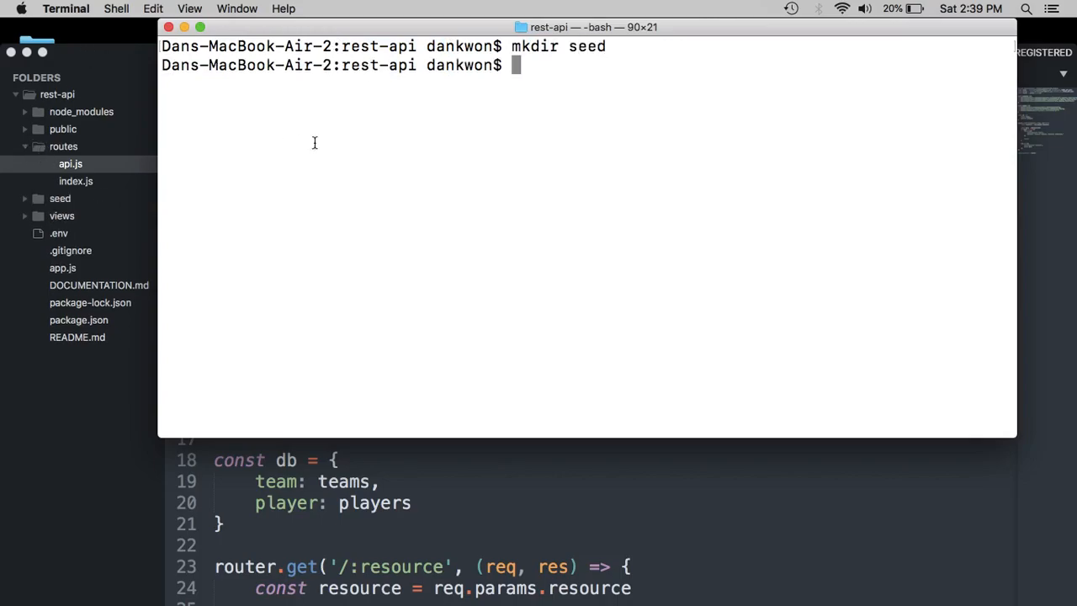
type("cd seed")
type("touch")
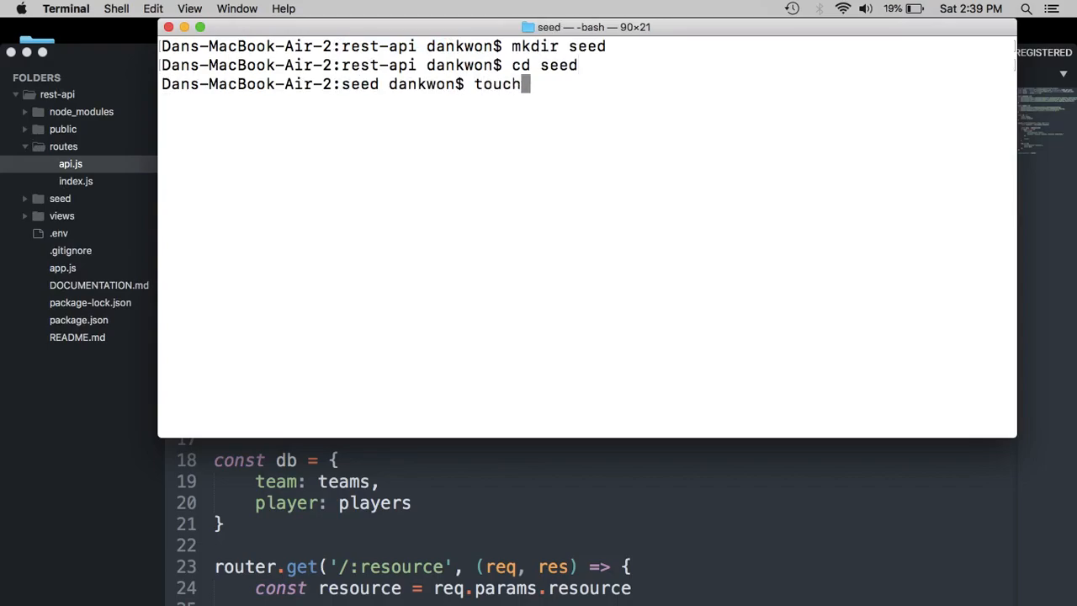
type("teams.json")
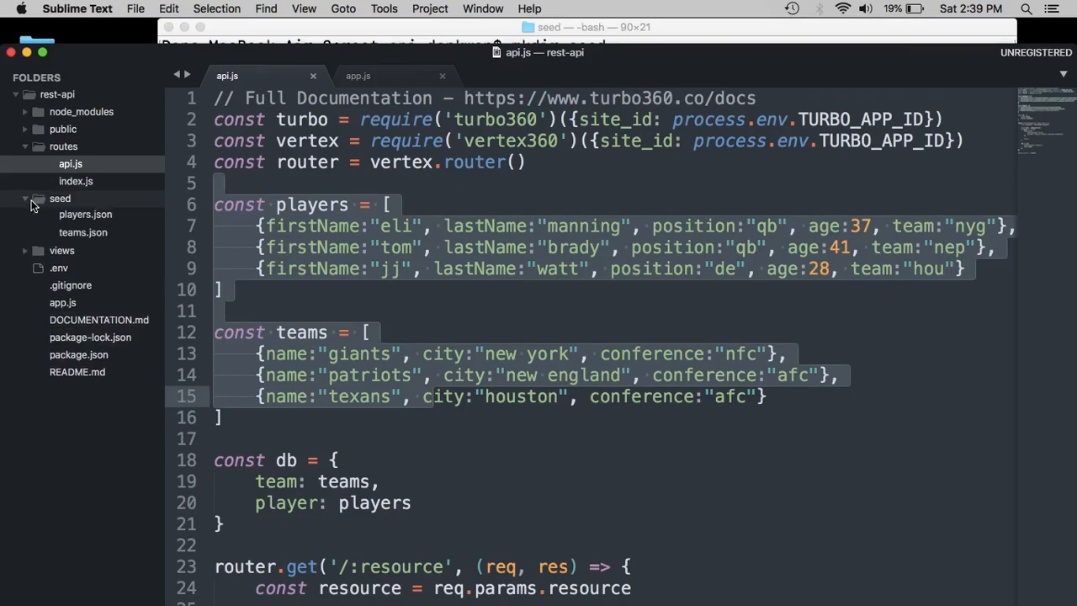
- Copy the three player records from api.js into players.json and double-quote every key
left_click(82, 233)
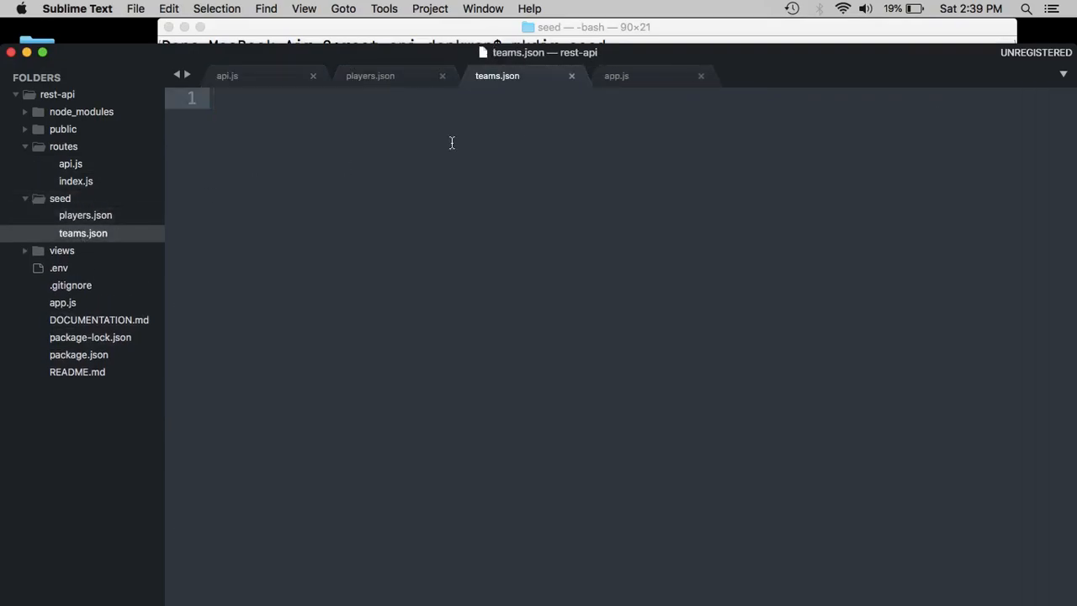
left_click(701, 76)
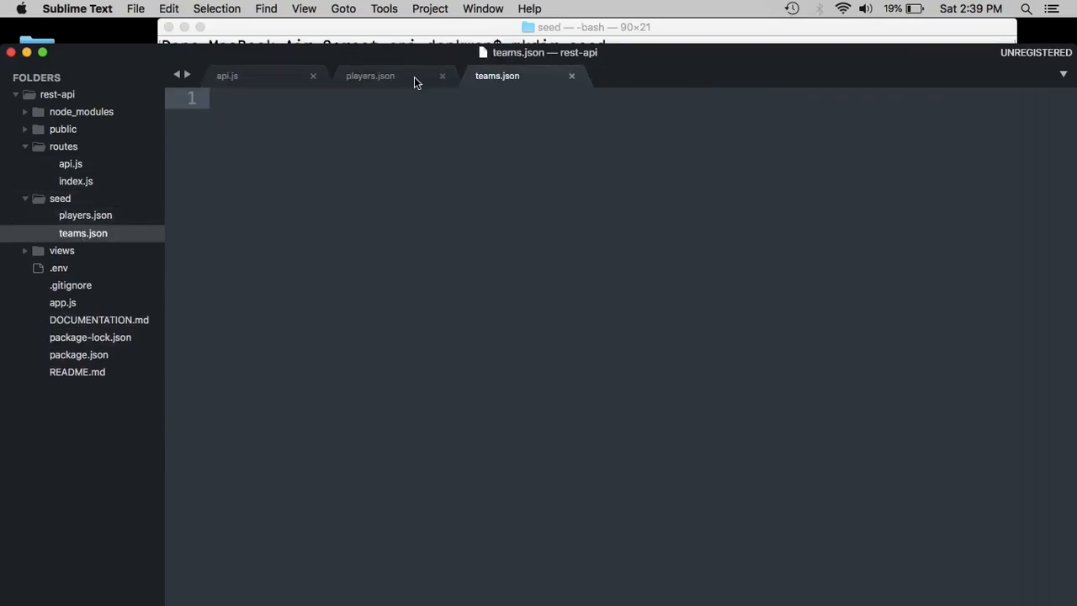
left_click(233, 75)
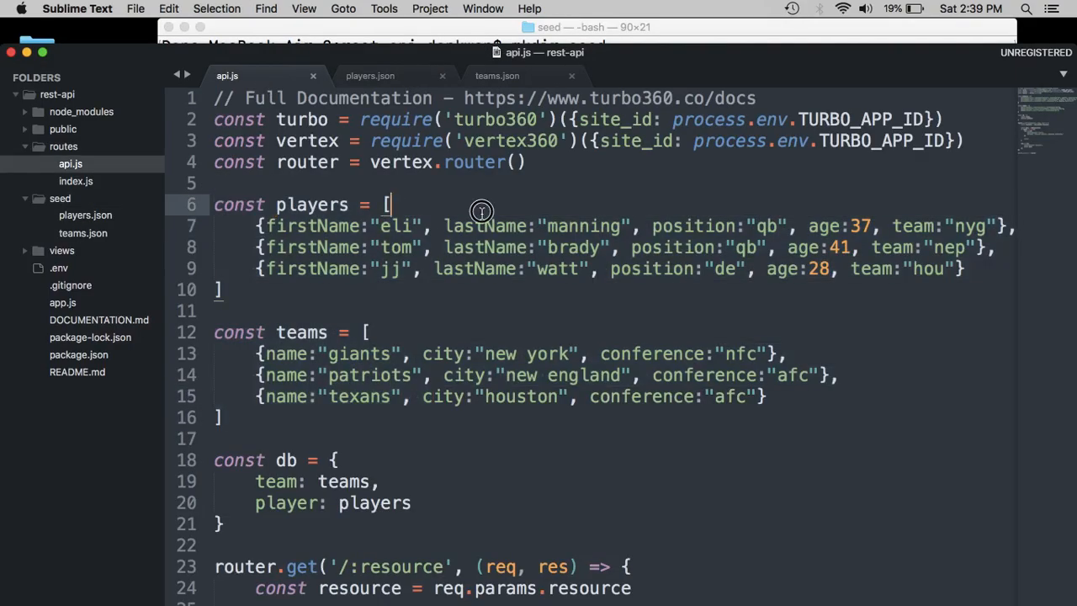
left_click_drag(389, 204, 431, 289)
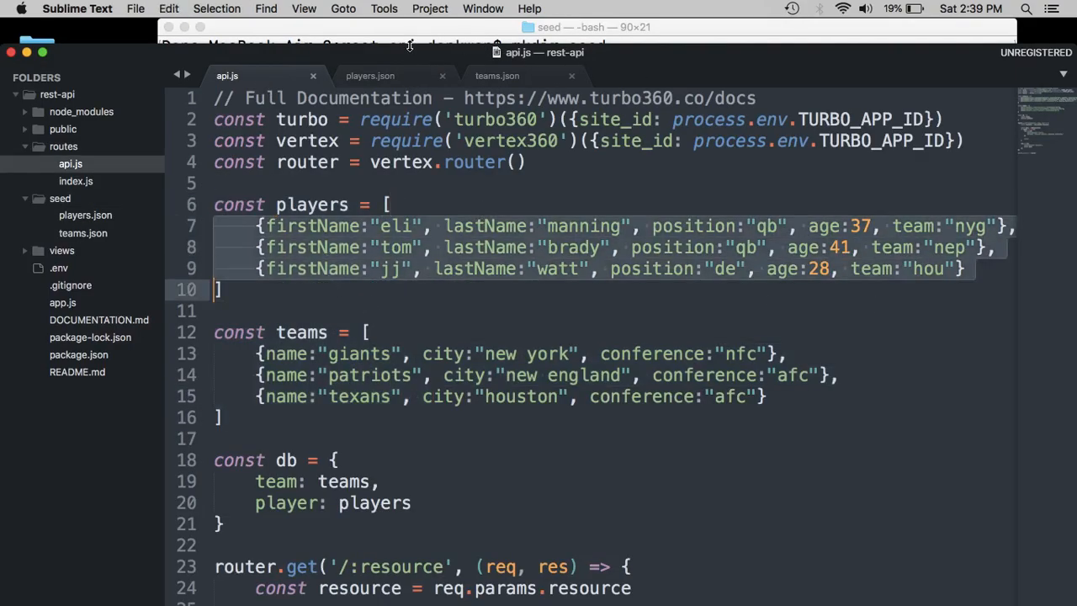
mouse_move(366, 76)
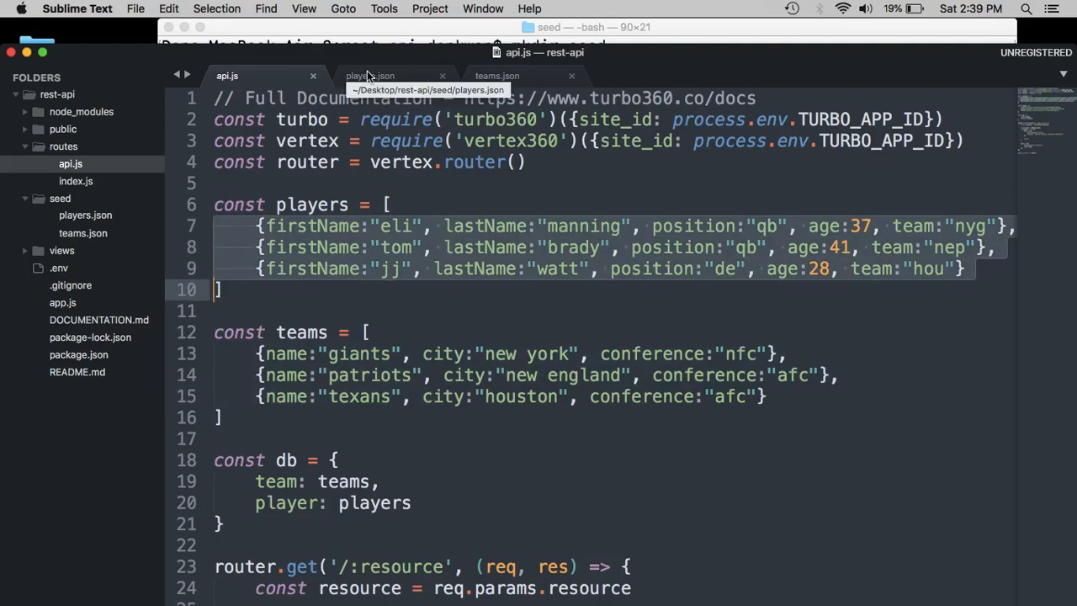
left_click(378, 76)
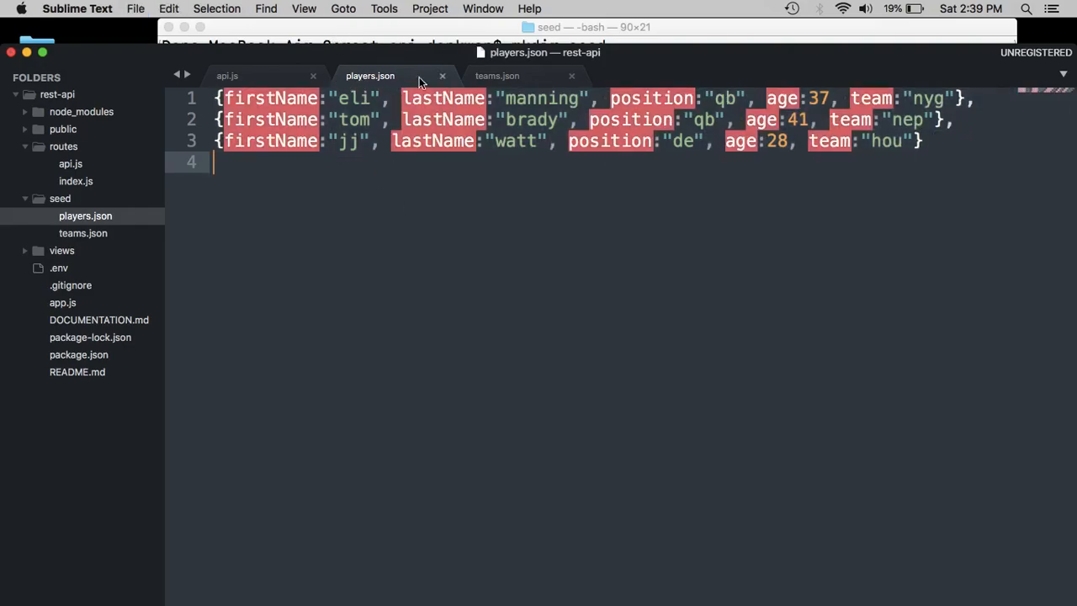
left_click(962, 124)
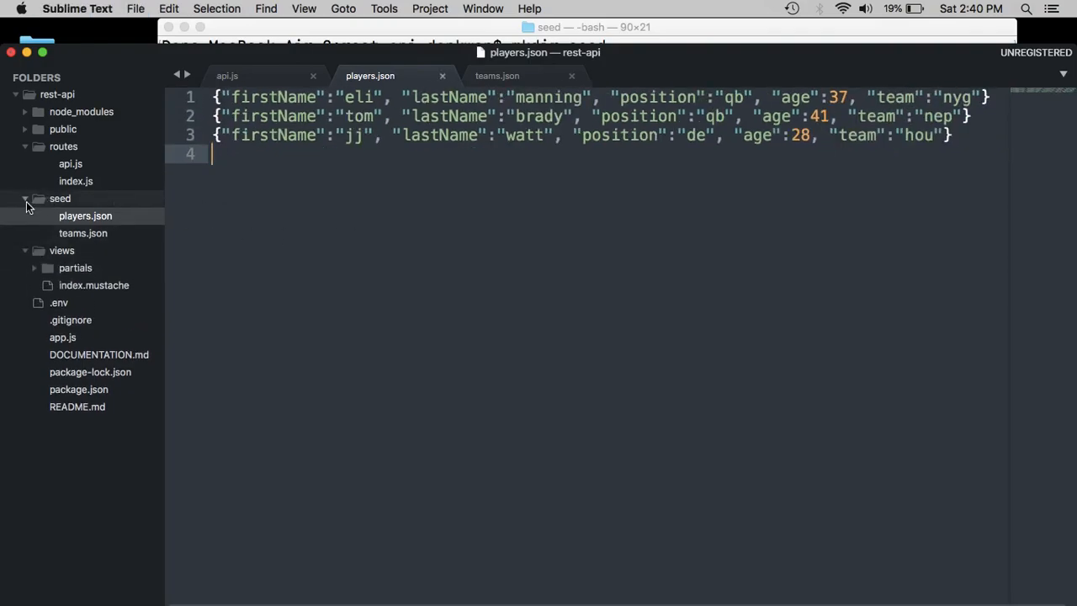
left_click(26, 198)
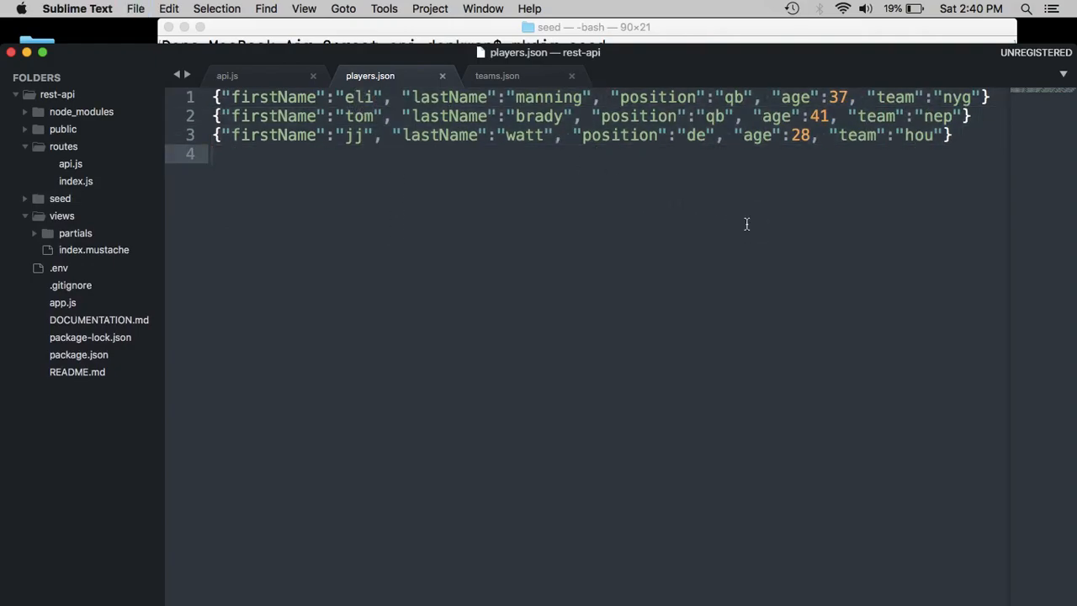
- Copy the three team records from api.js into teams.json with quoted keys
left_click(496, 76)
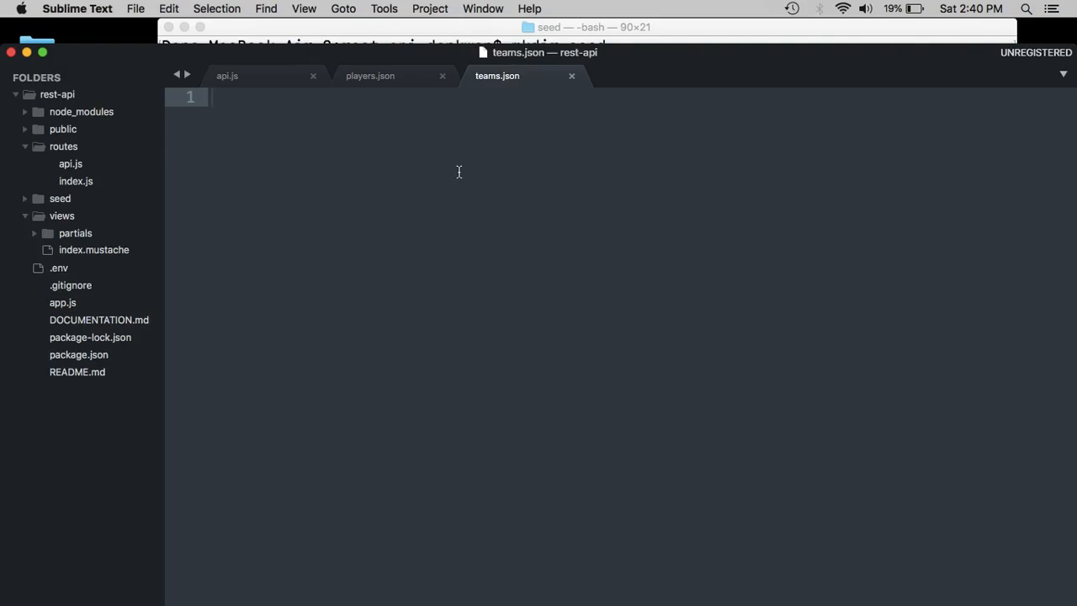
left_click(227, 76)
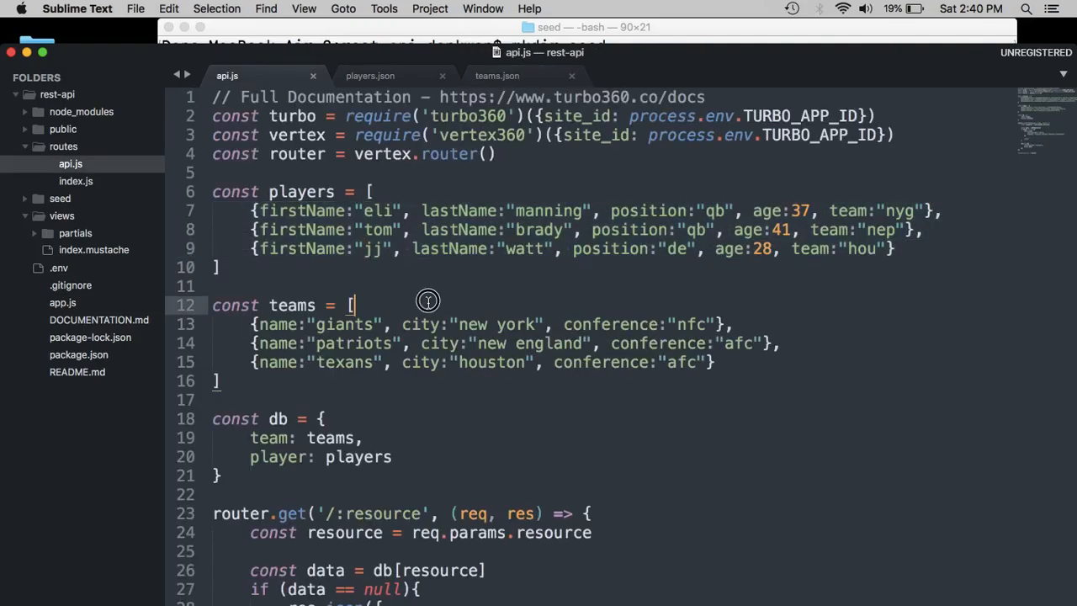
left_click_drag(353, 304, 219, 381)
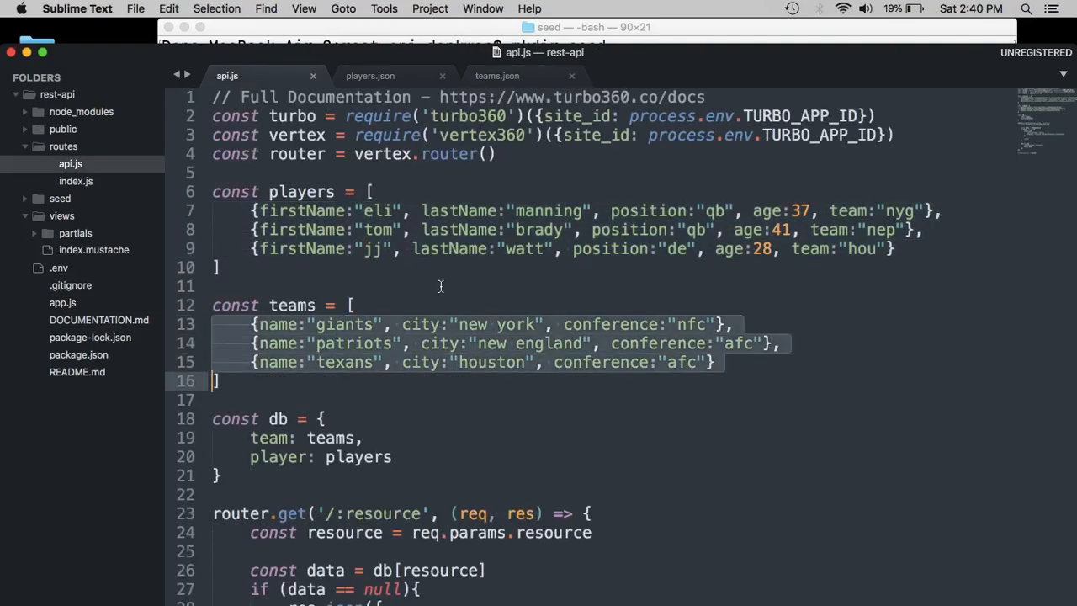
left_click(495, 75)
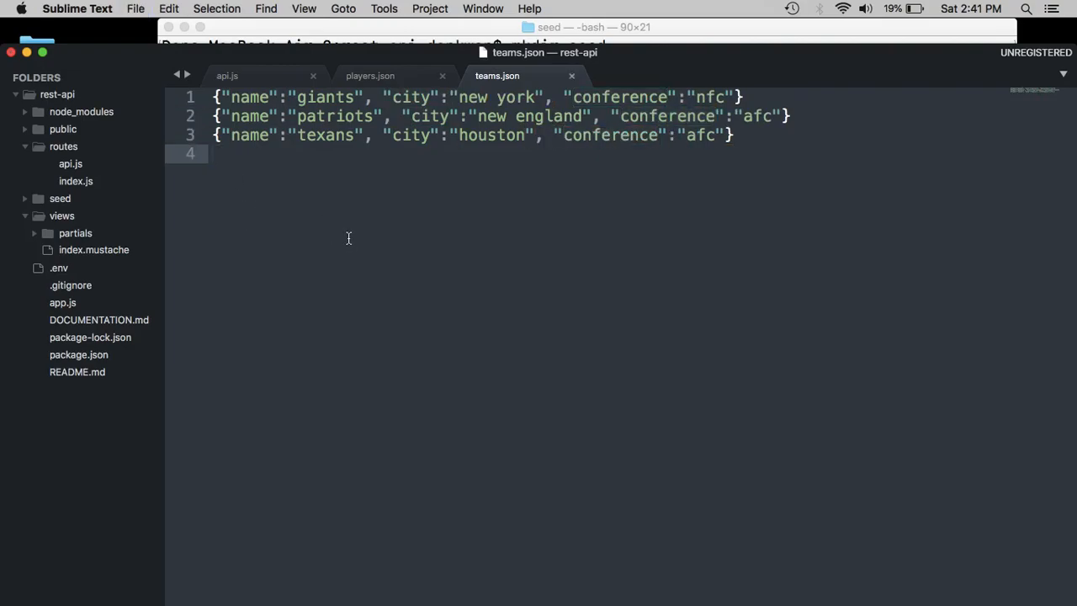
left_click(369, 76)
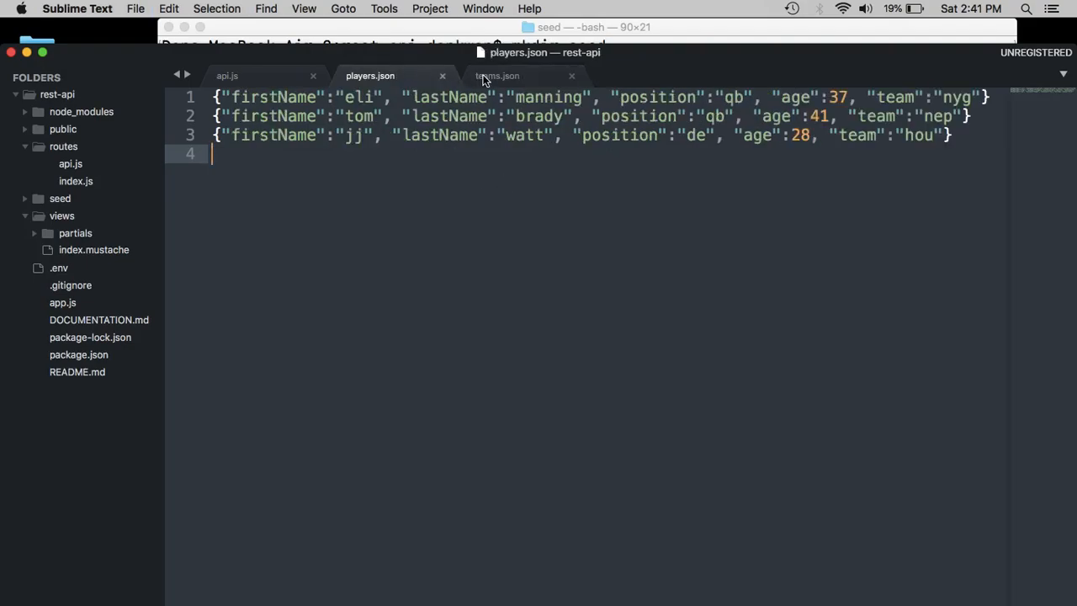
- Run mongod in a new Terminal tab, waiting on port 27017, then return to bash
left_click(581, 27)
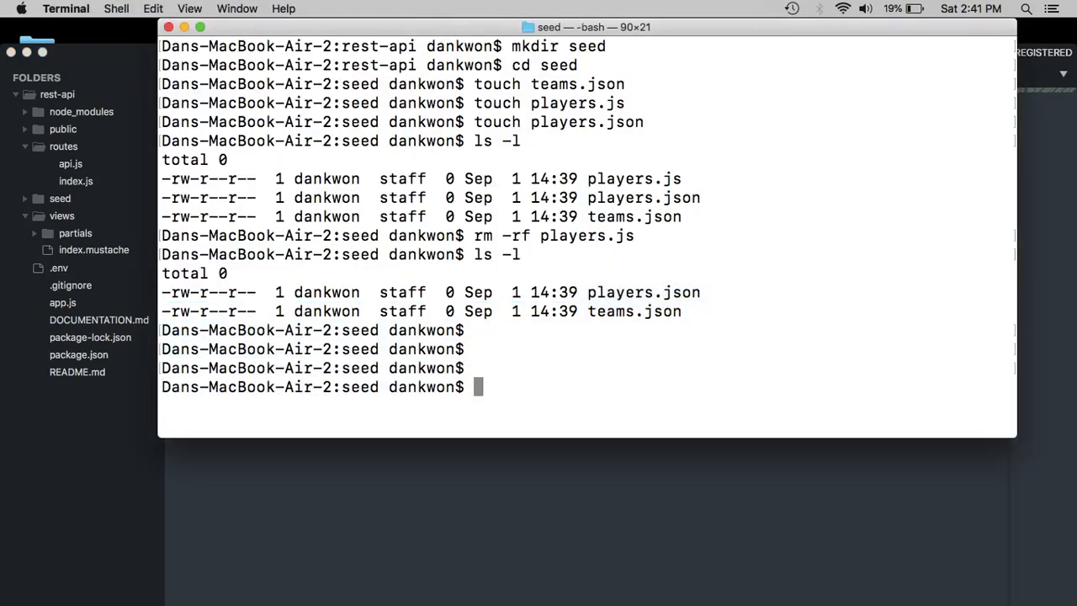
key("cmd+k")
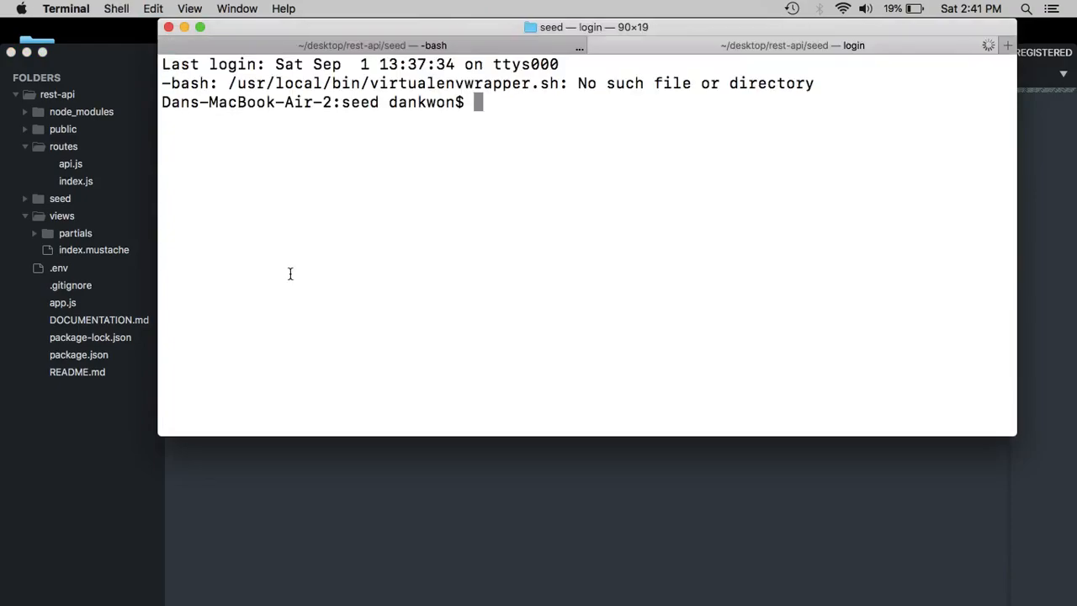
type("mon")
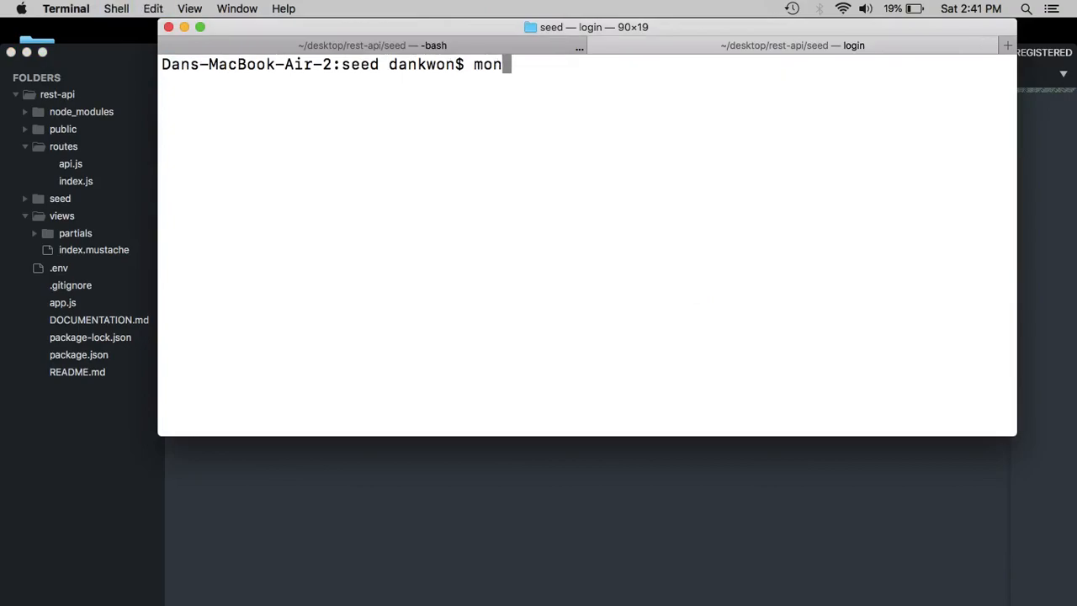
type("god")
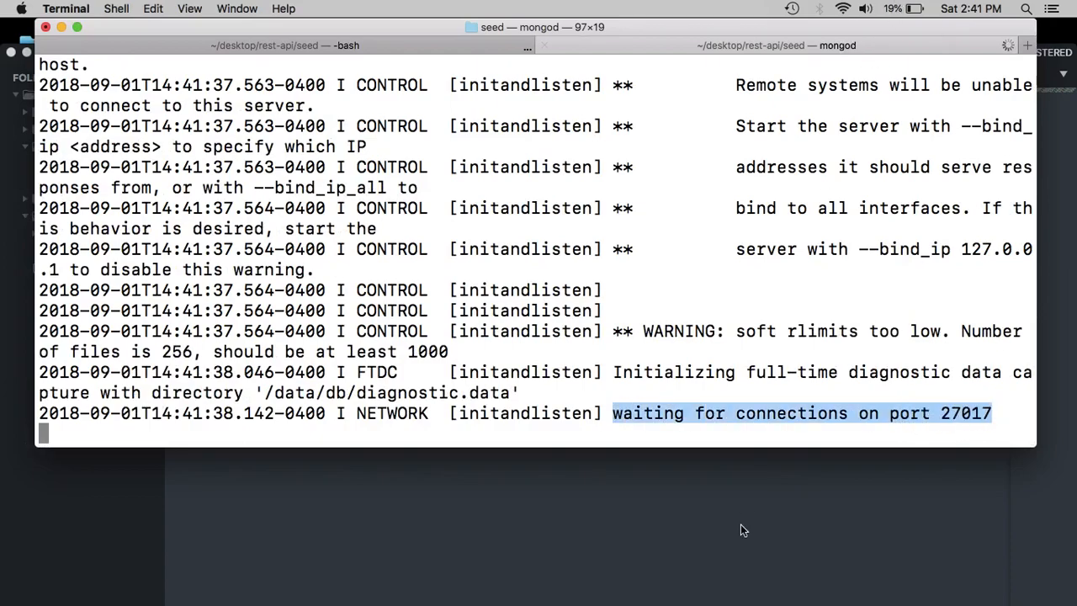
mouse_move(659, 420)
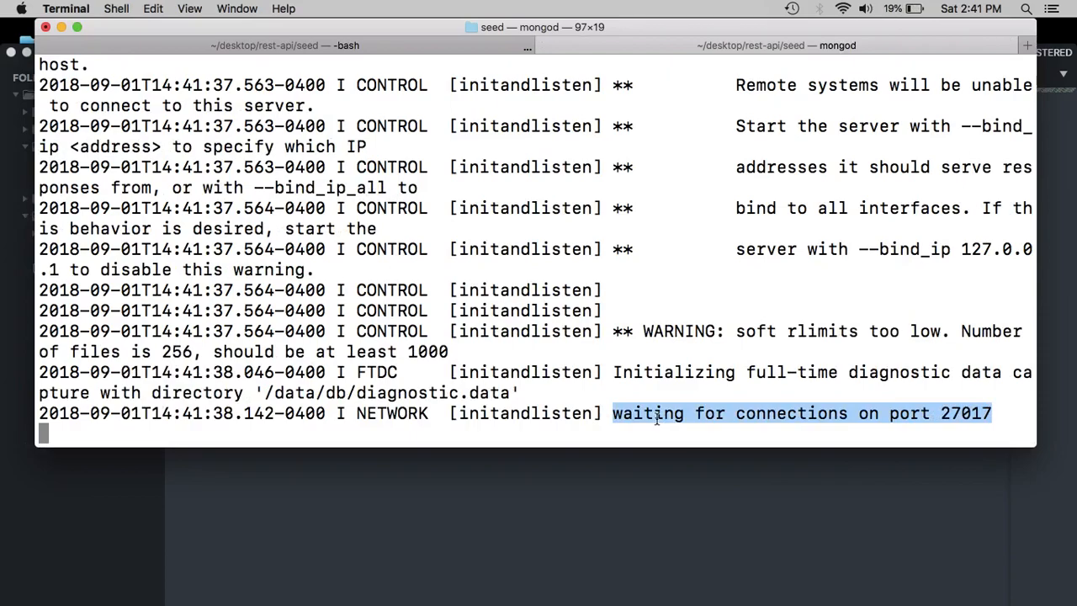
mouse_move(507, 8)
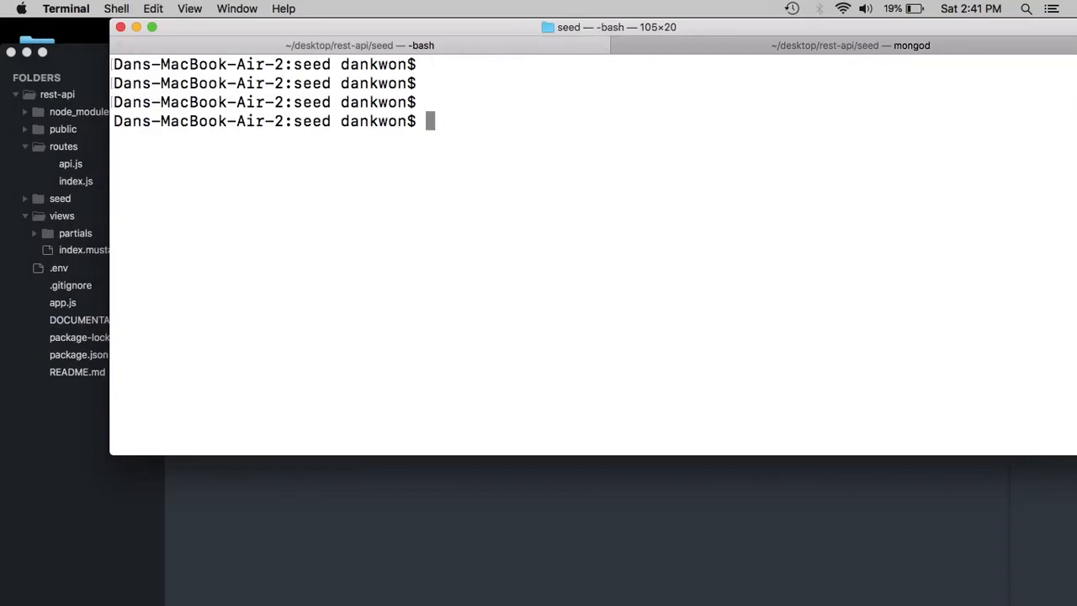
mouse_move(337, 553)
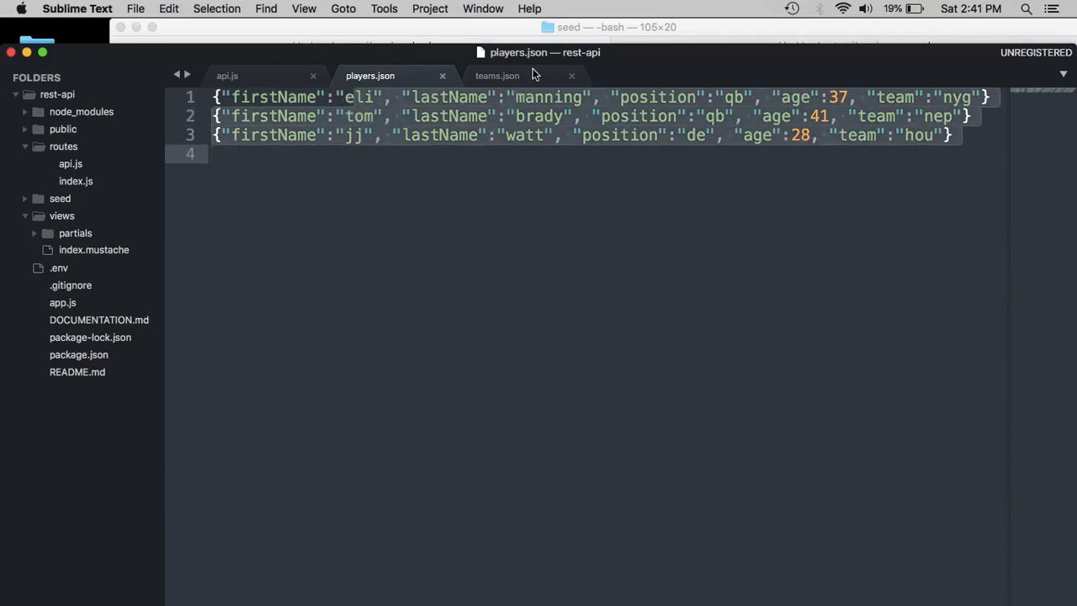
left_click(497, 76)
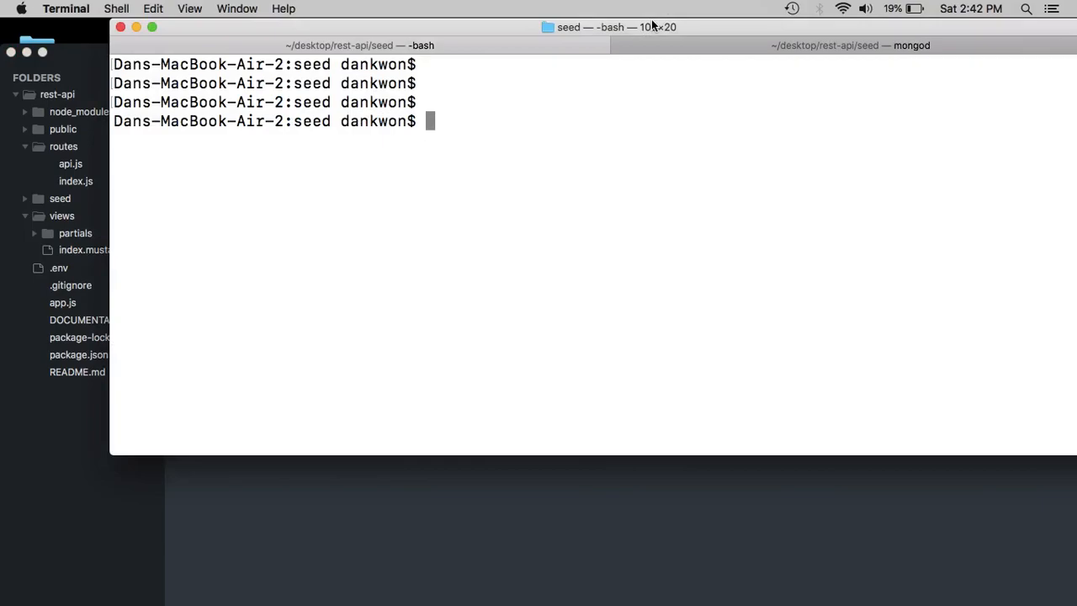
- Run mongoimport --db footballdb --collection players --file players.json, importing 3 documents
type("mongo")
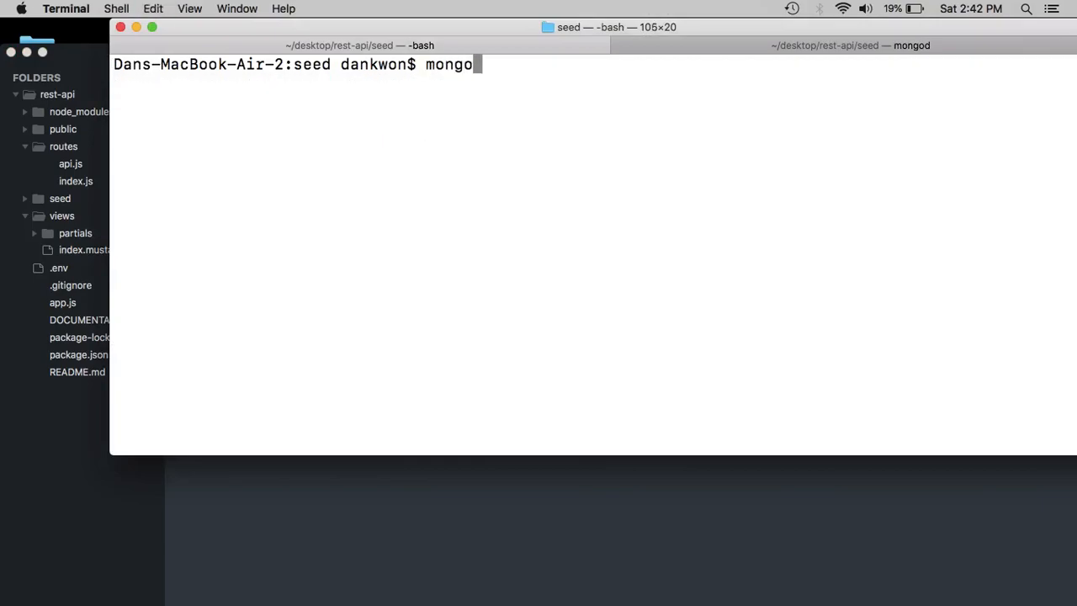
type("import")
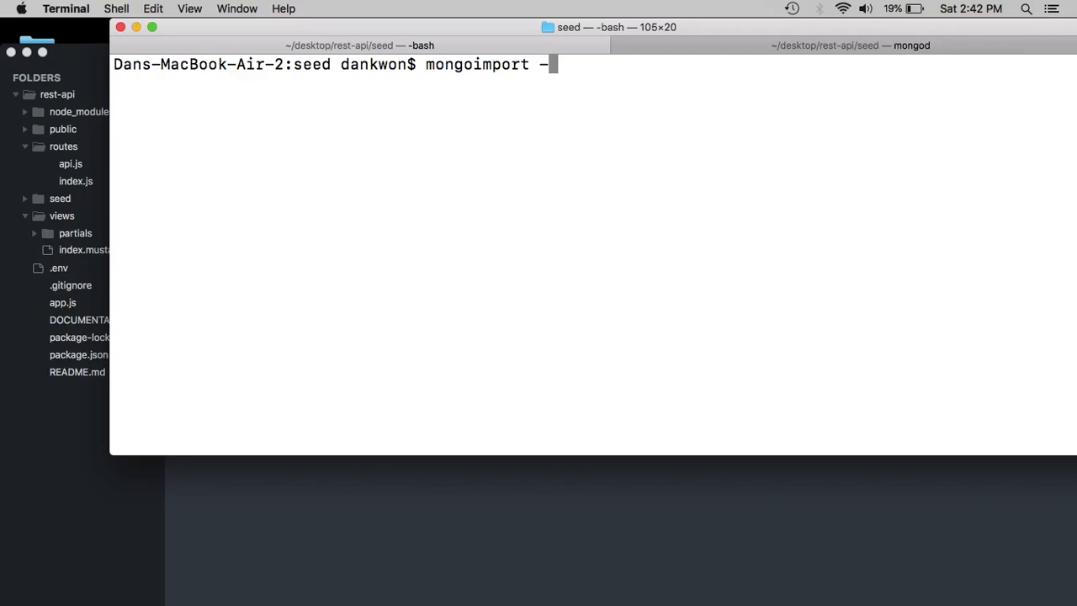
type("-db")
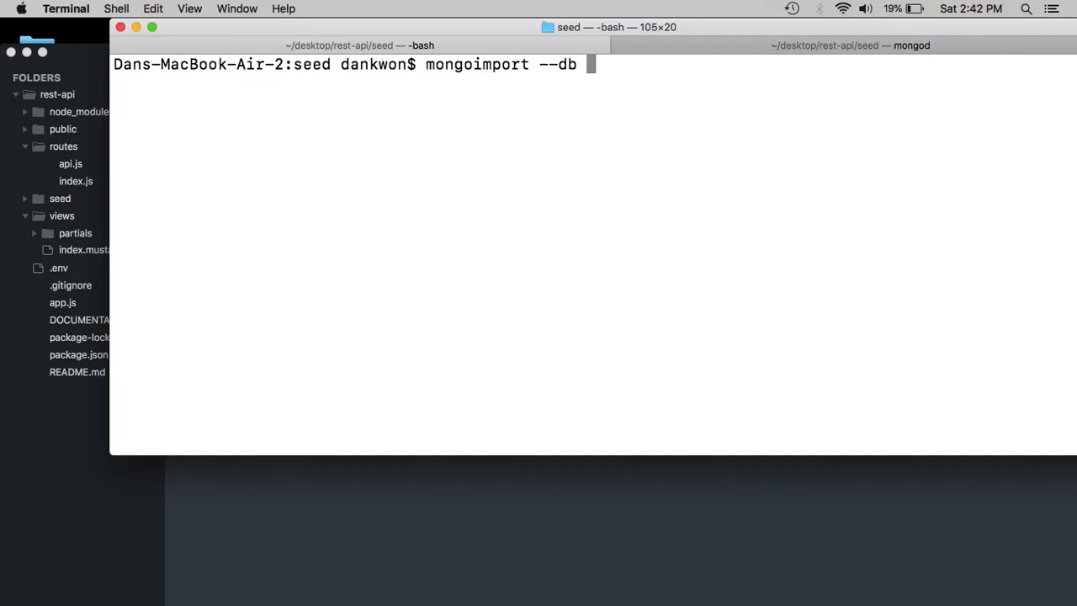
type("footb")
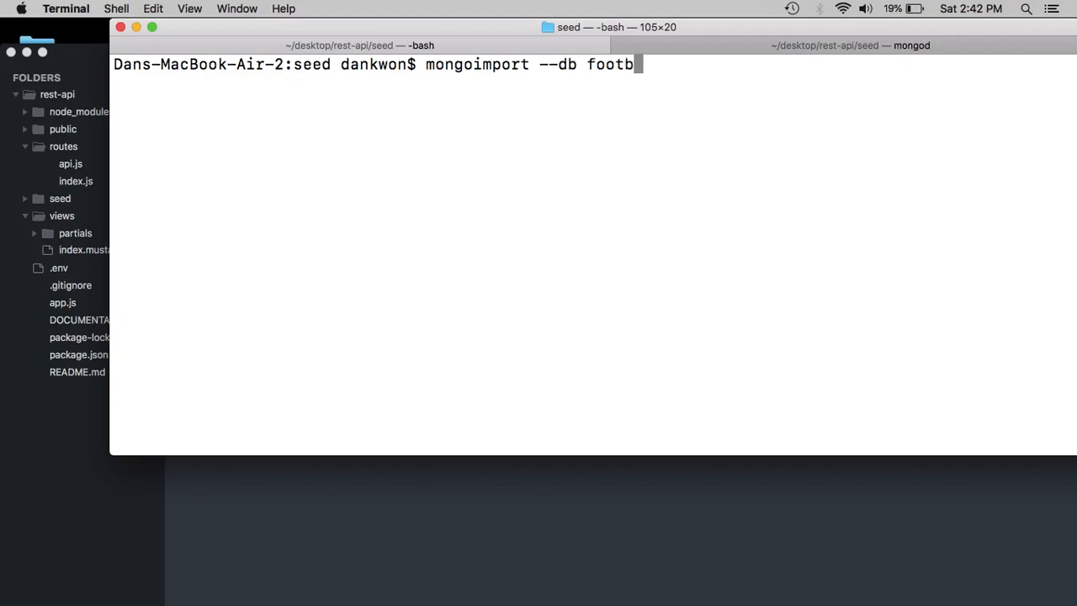
type("all")
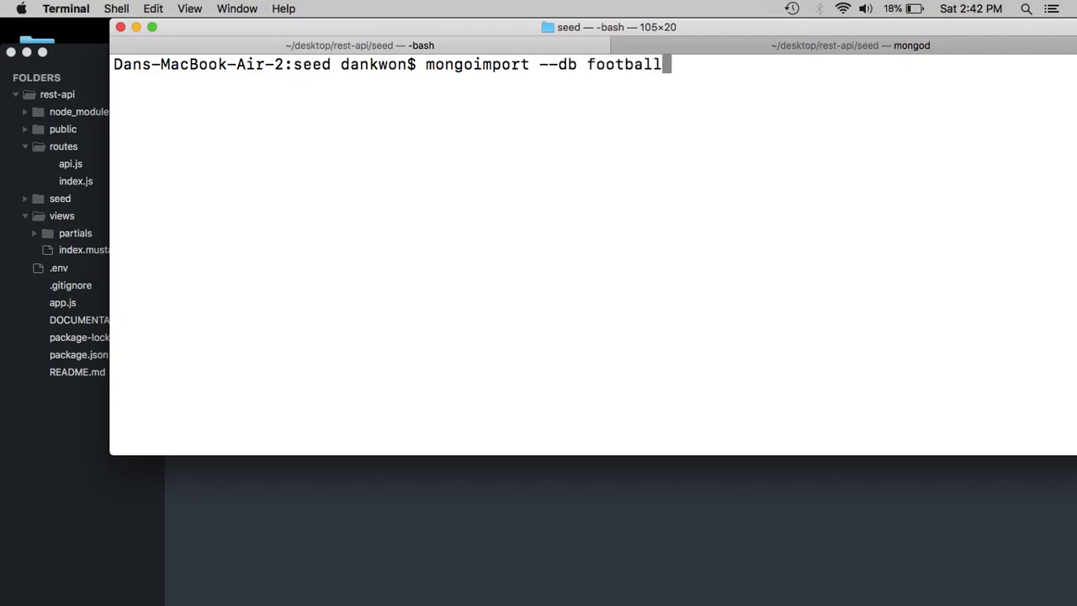
type("db --")
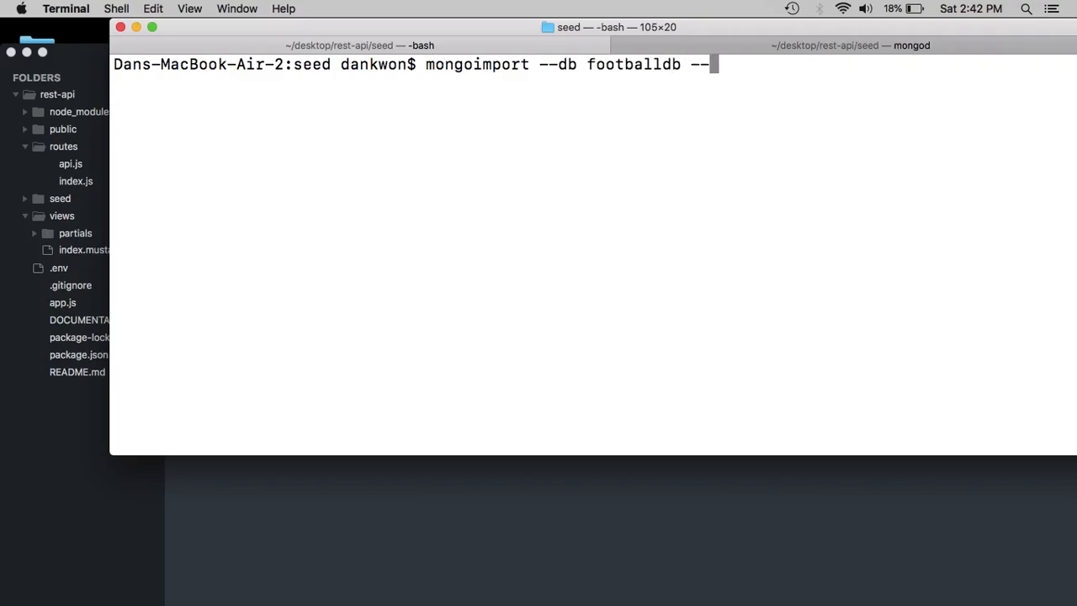
type("collection")
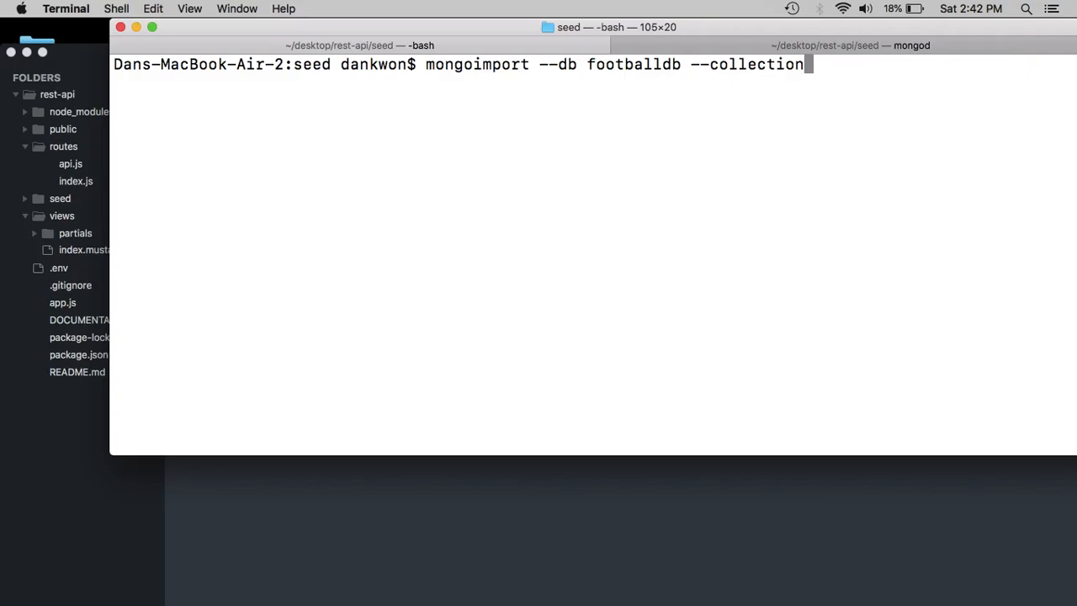
type("players")
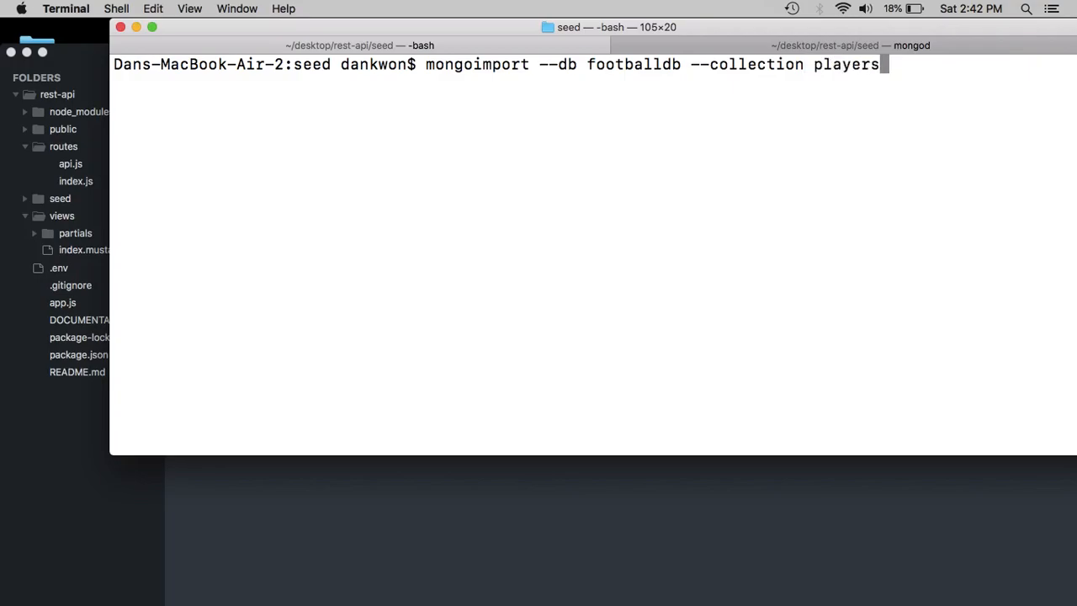
type("--file")
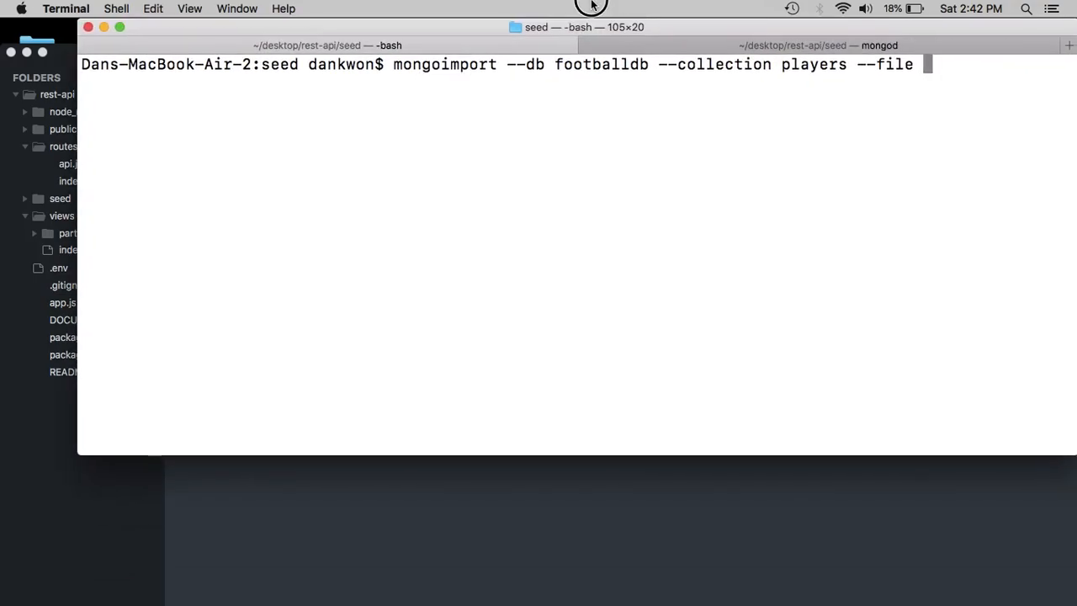
type("players.json")
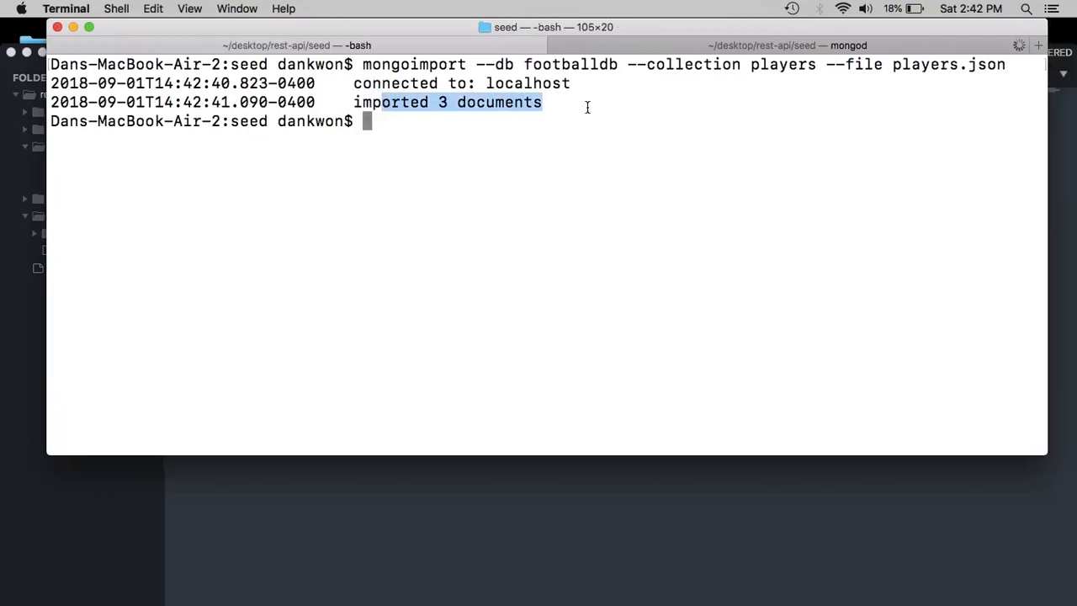
mouse_move(490, 82)
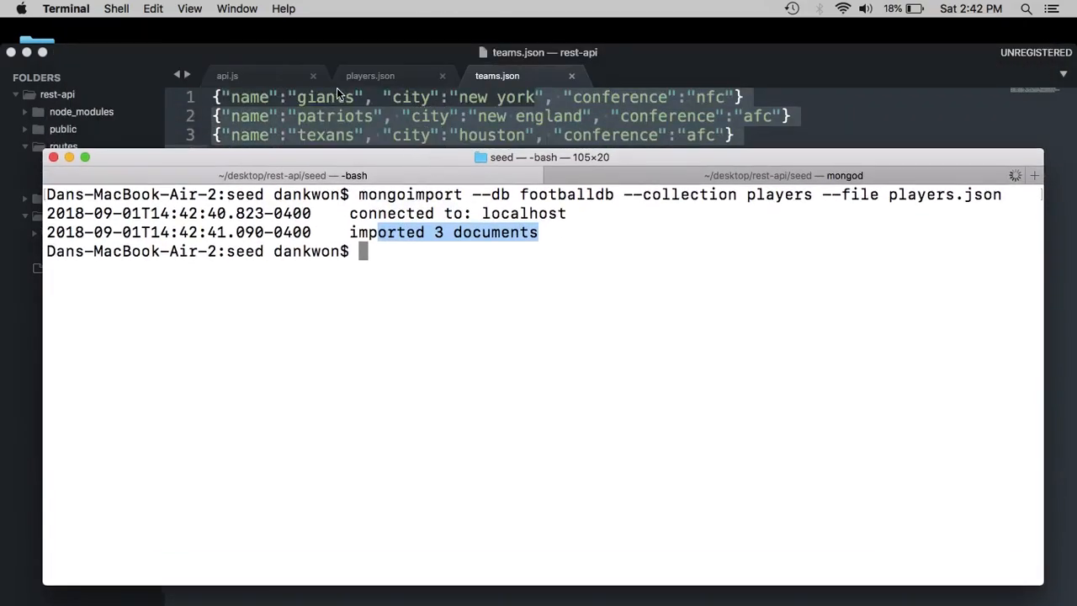
- Rerun the recalled import with the teams collection and teams.json file
left_click(369, 76)
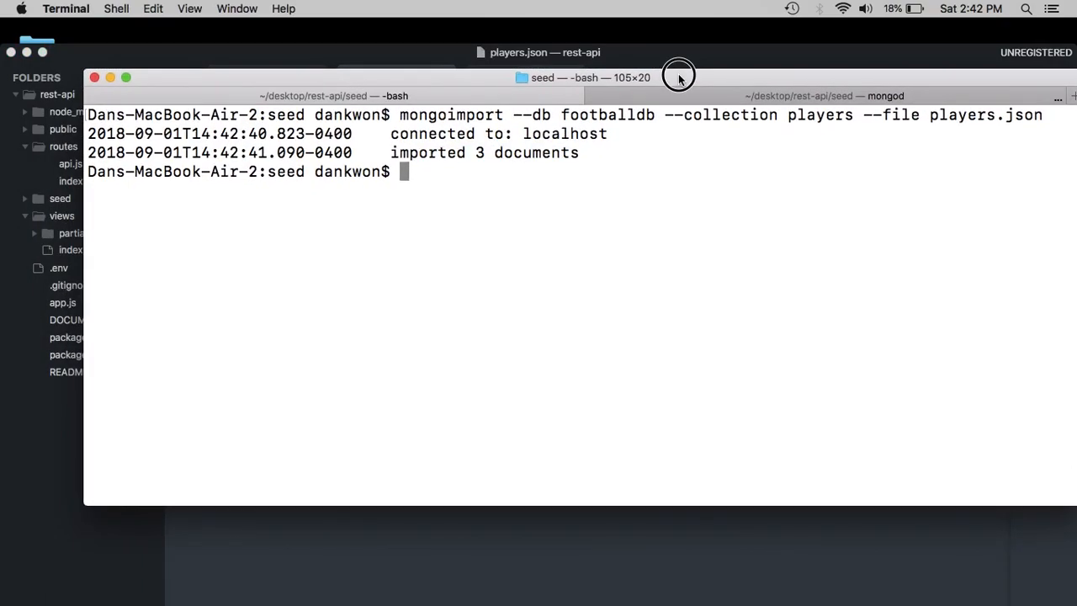
mouse_move(659, 115)
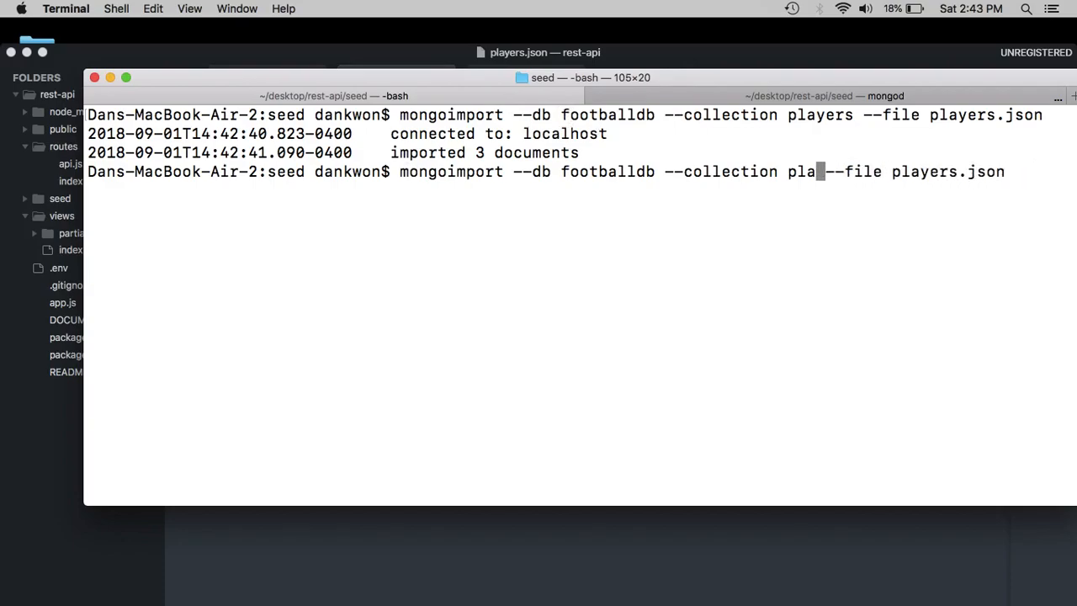
type("teams")
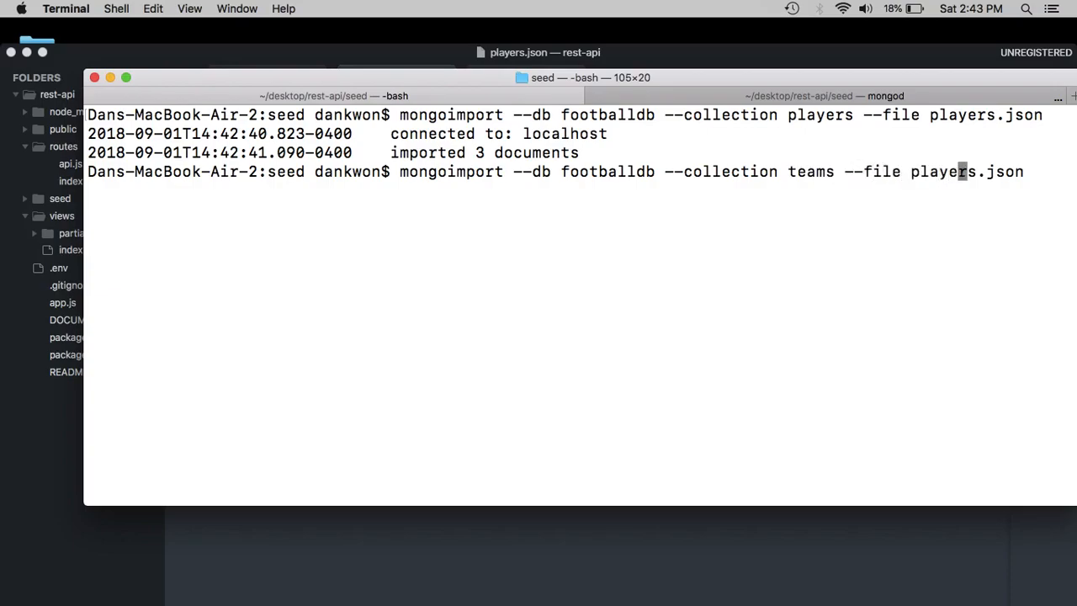
key("Backspace")
type("team")
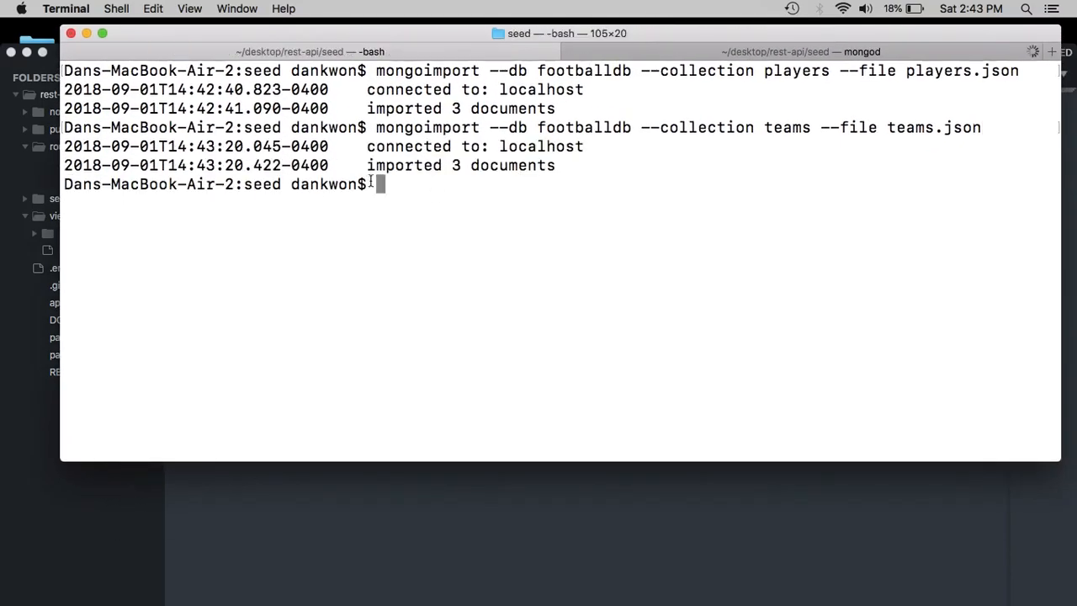
- Launch the mongo shell on the footballdb database
double_click(451, 165)
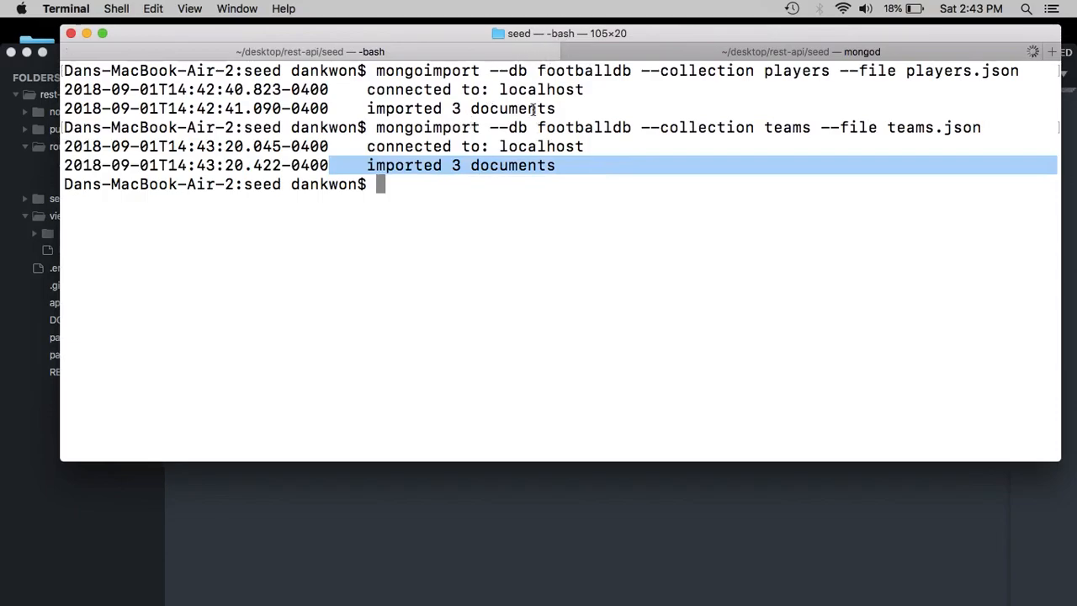
mouse_move(520, 146)
type("mo")
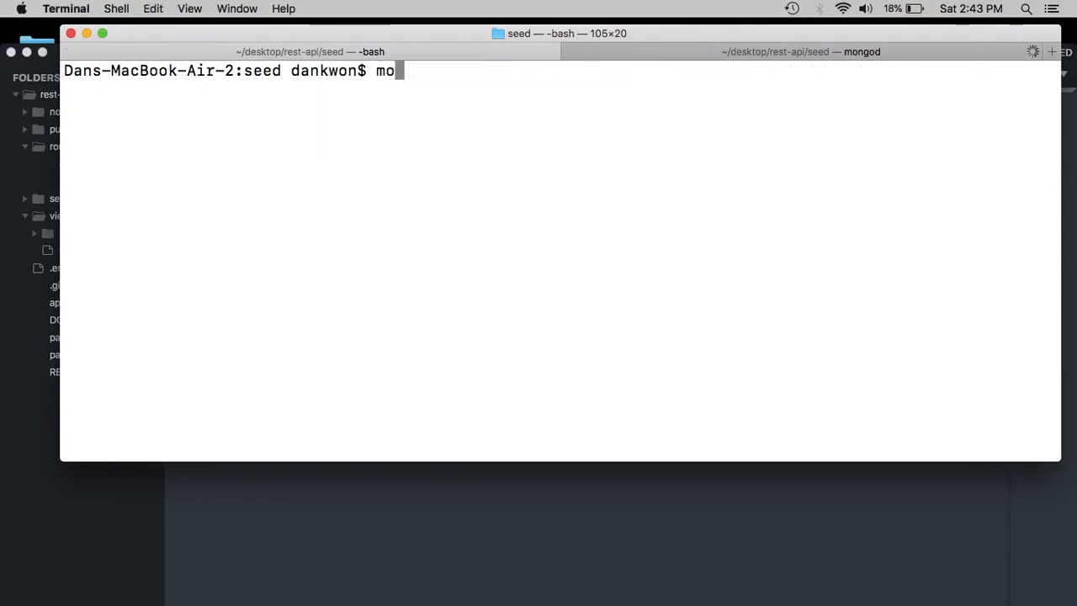
type("ngo")
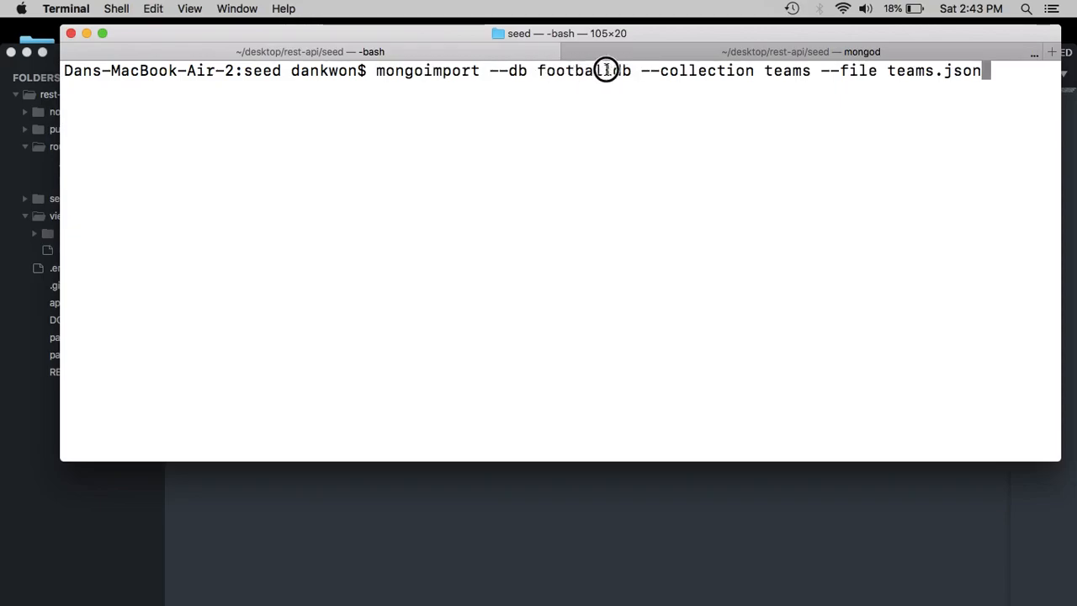
type("mongo")
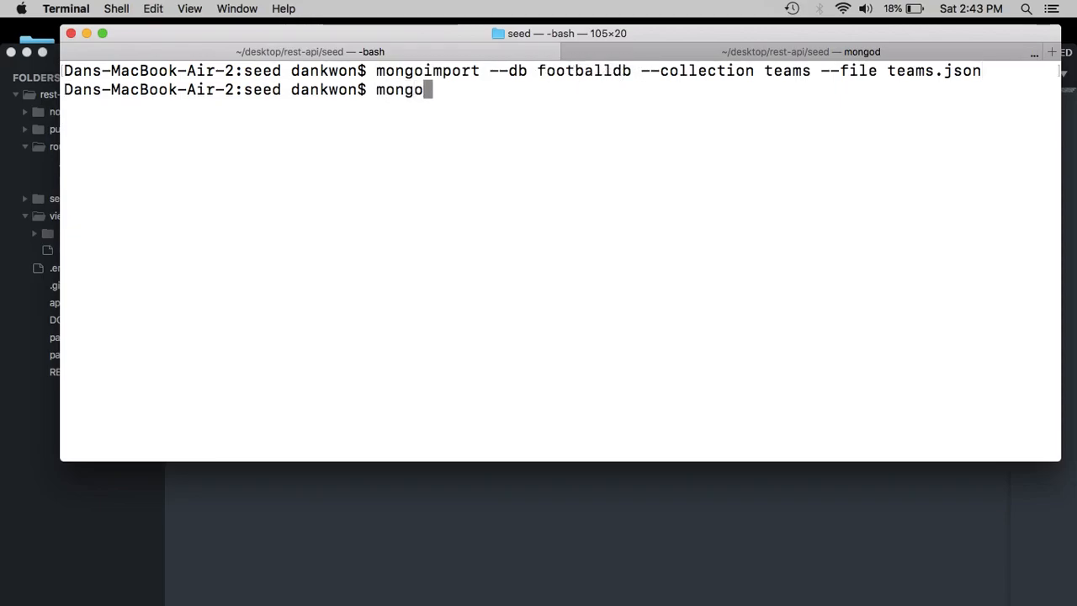
type("football")
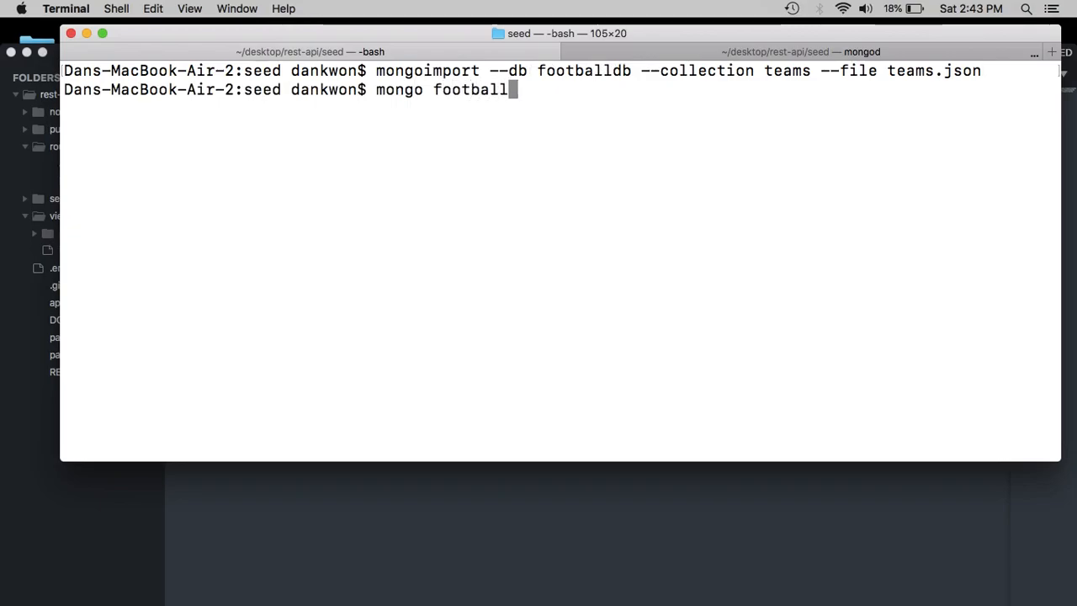
type("db")
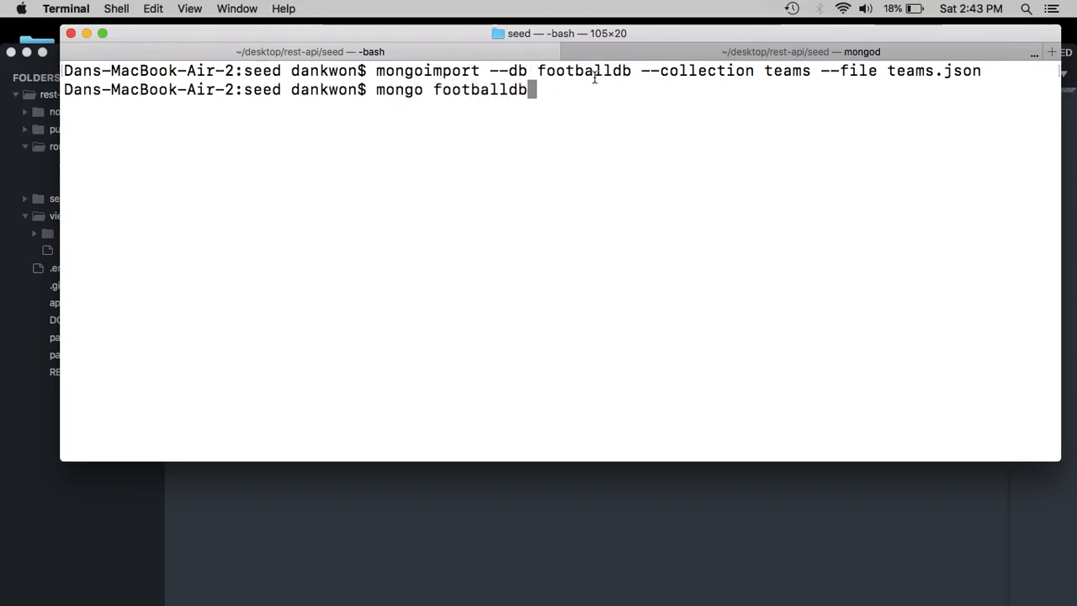
key("Return")
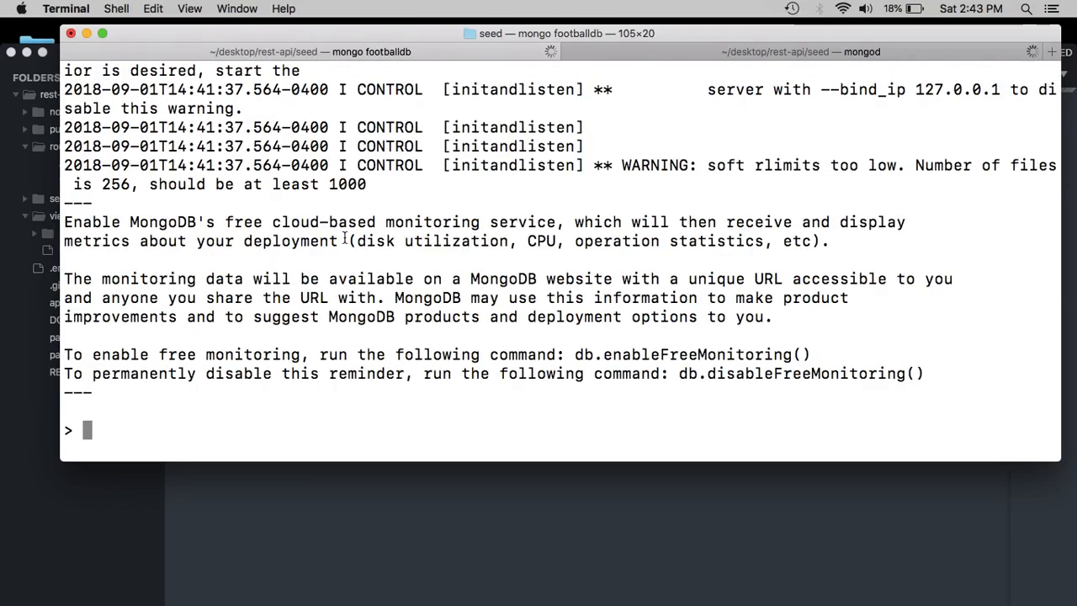
- Show collections and list the three documents in players and teams with find()
type("show collections")
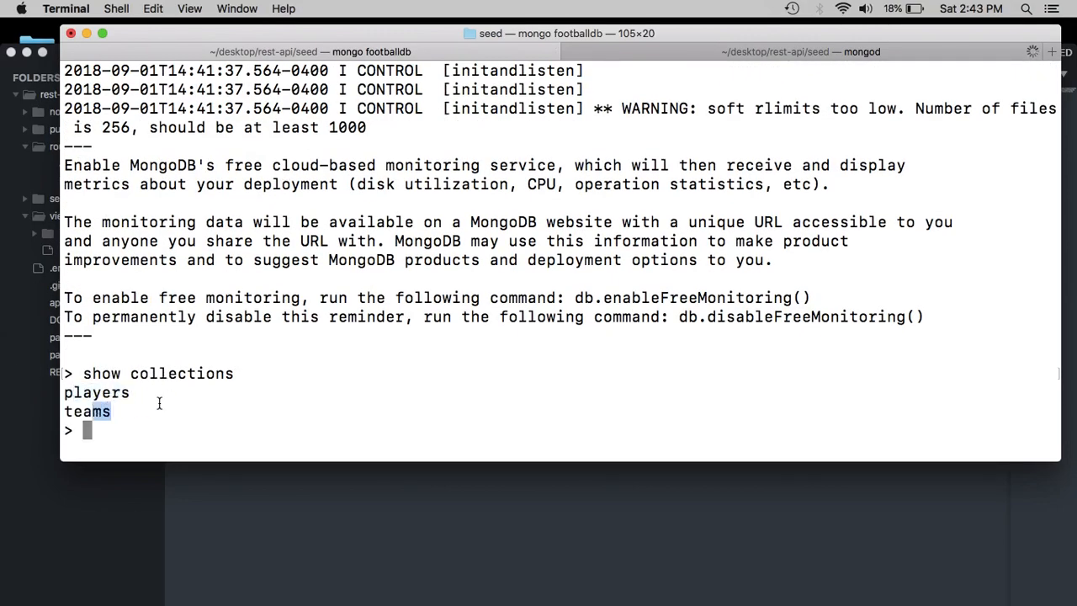
type("db.pa")
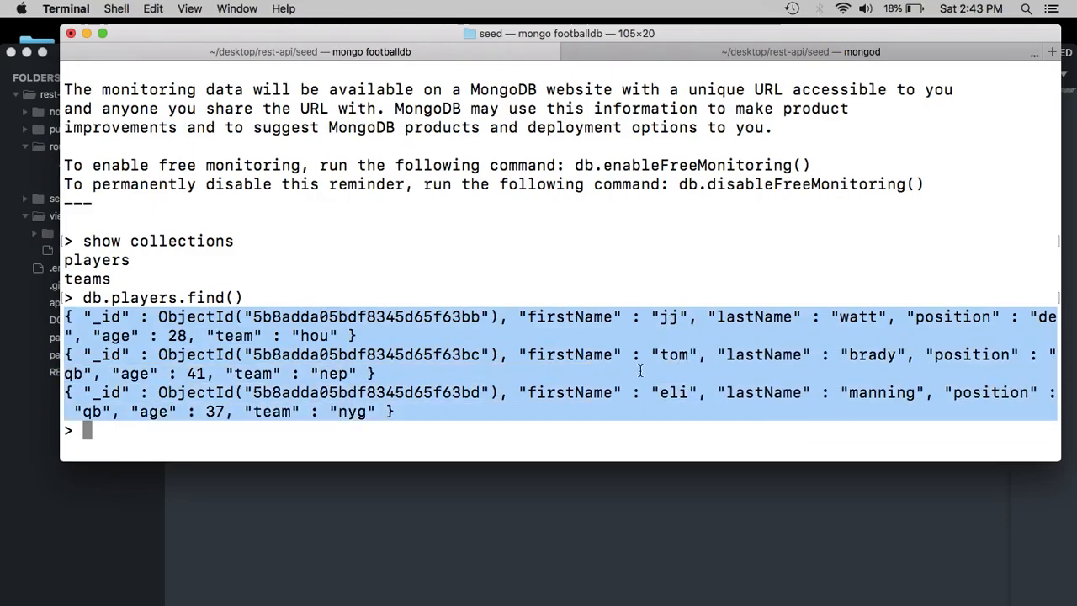
type("db.players.find()")
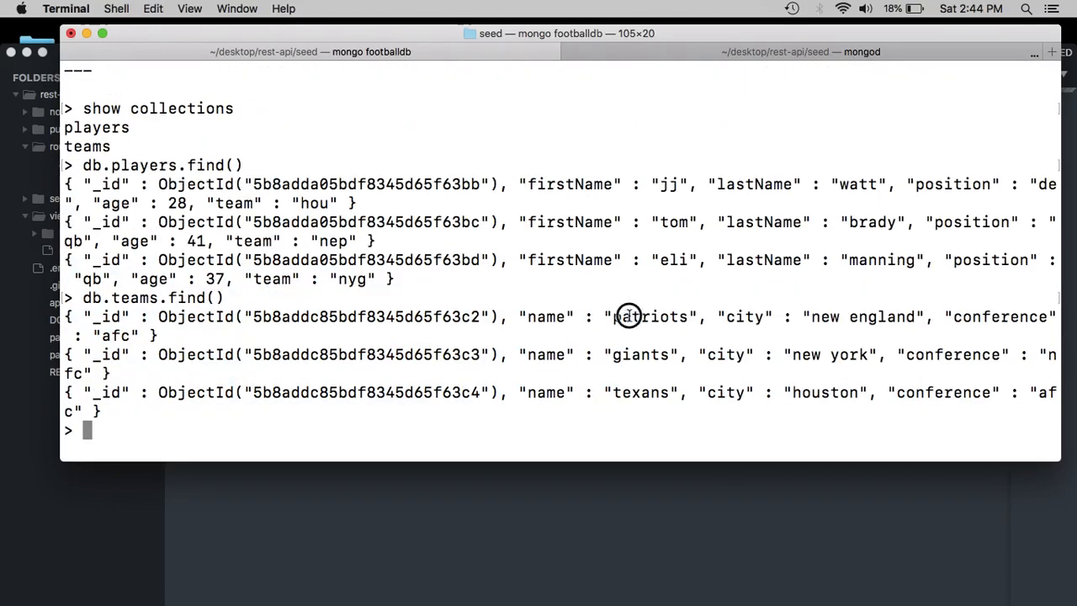
left_click_drag(345, 185, 450, 317)
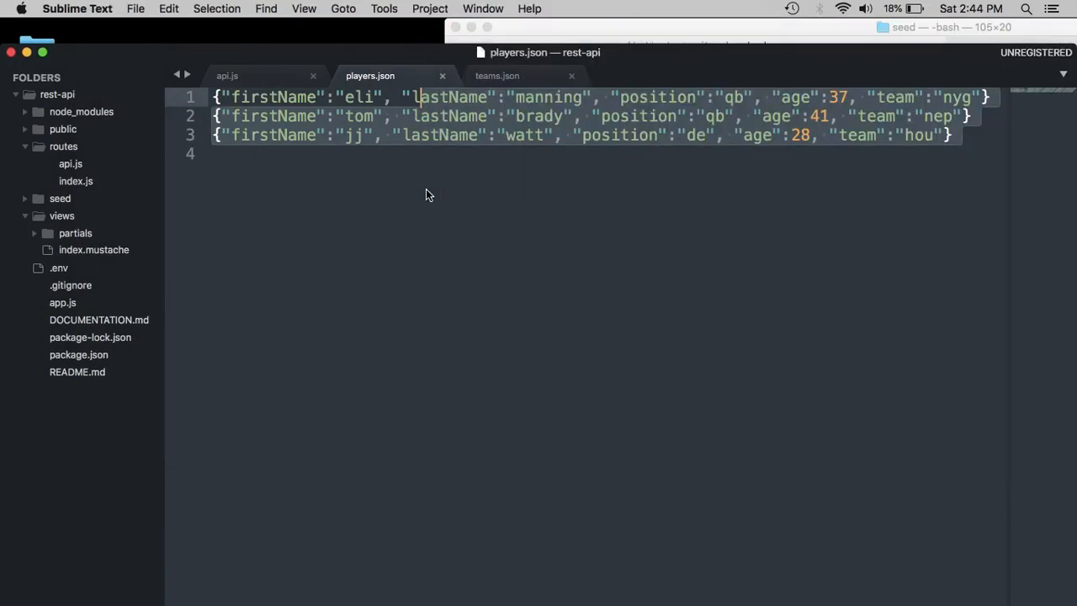
- Review api.js's hardcoded players and teams arrays, then open app.js
left_click(227, 76)
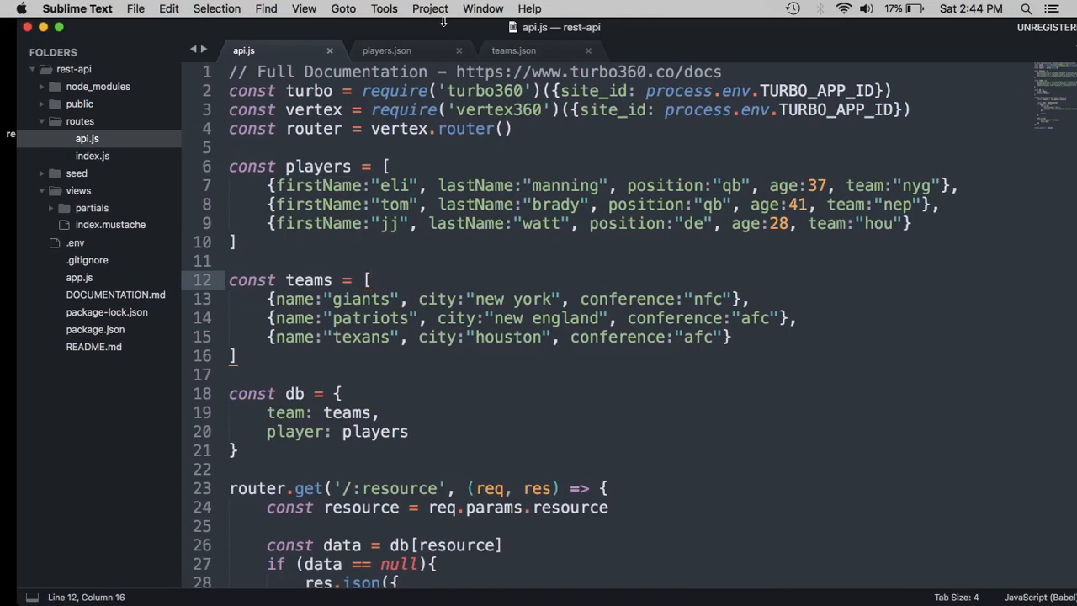
mouse_move(444, 236)
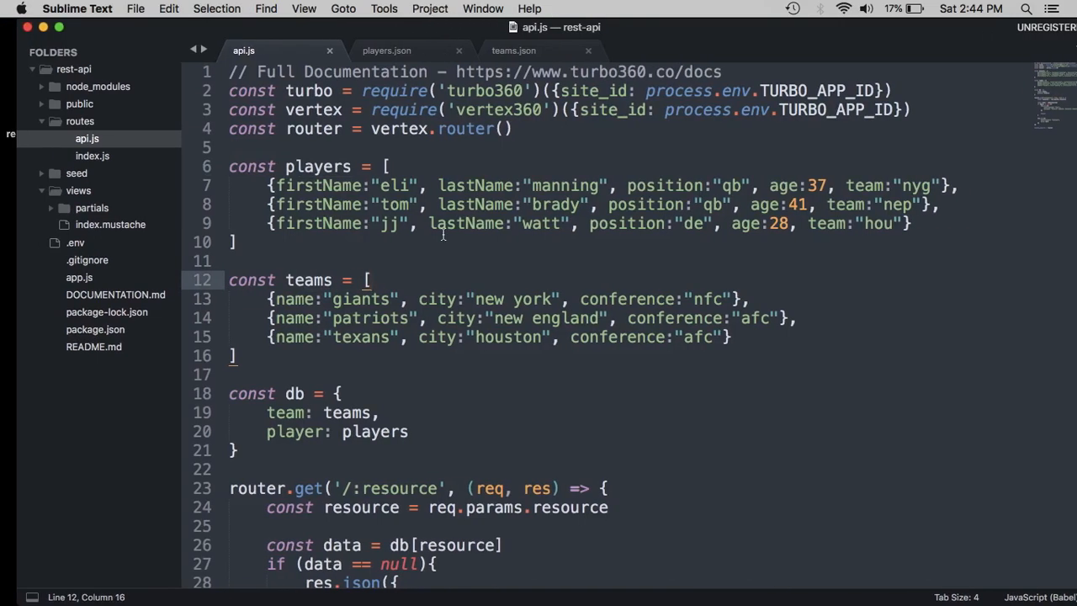
left_click(520, 51)
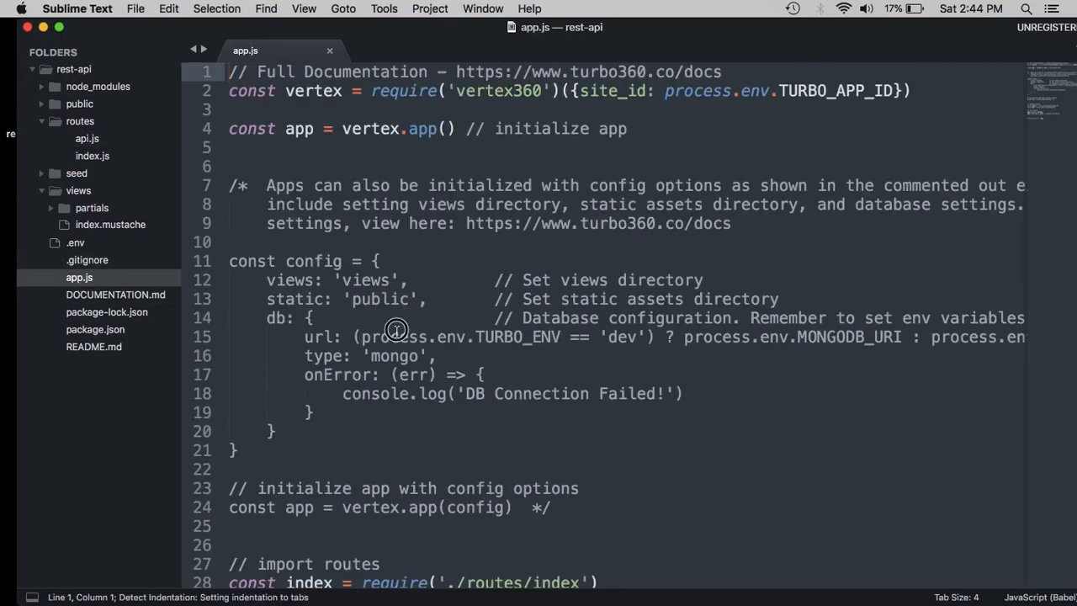
- Delete the plain vertex.app() line and the comment markers around the config block
scroll("down", 3)
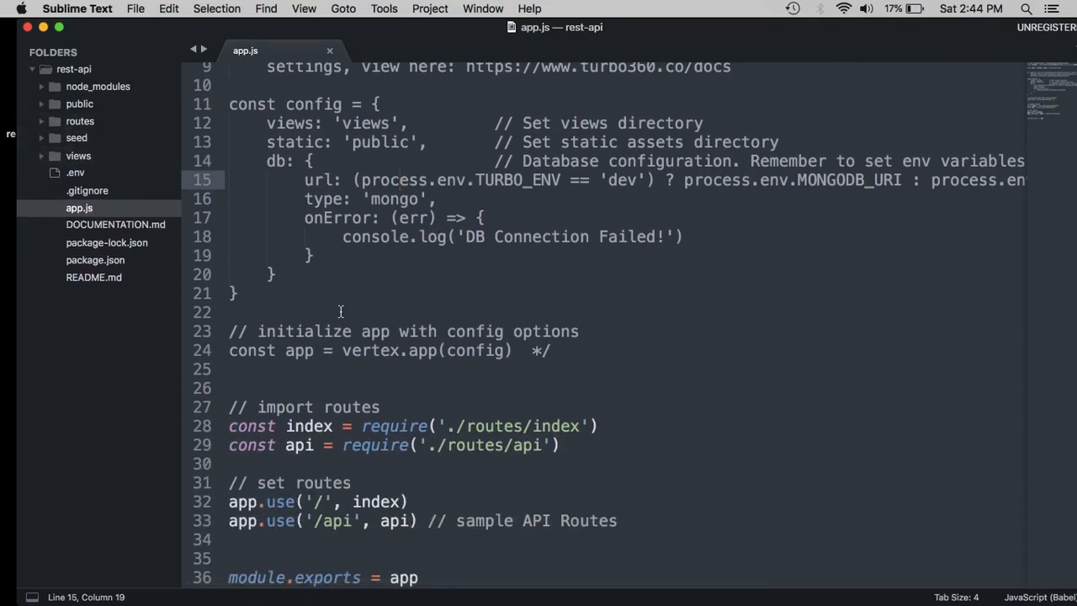
scroll("up", 3)
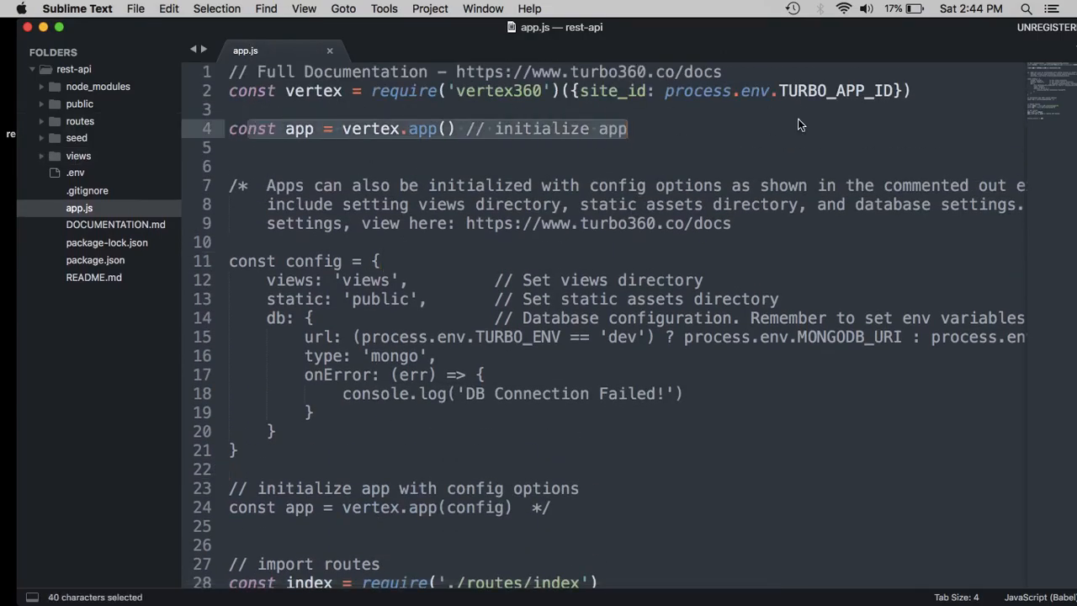
left_click(516, 128)
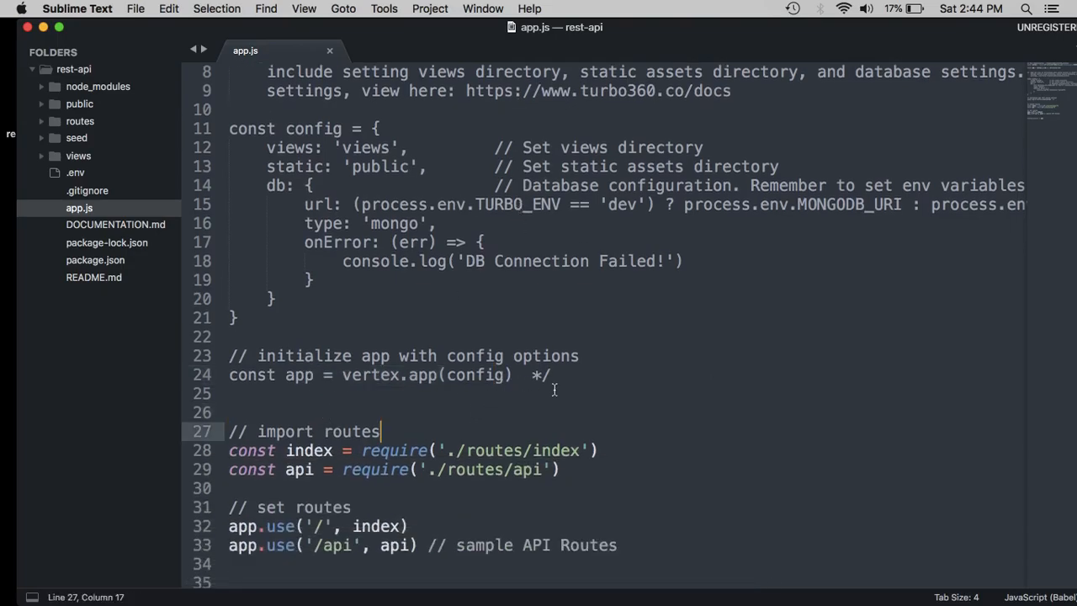
double_click(480, 376)
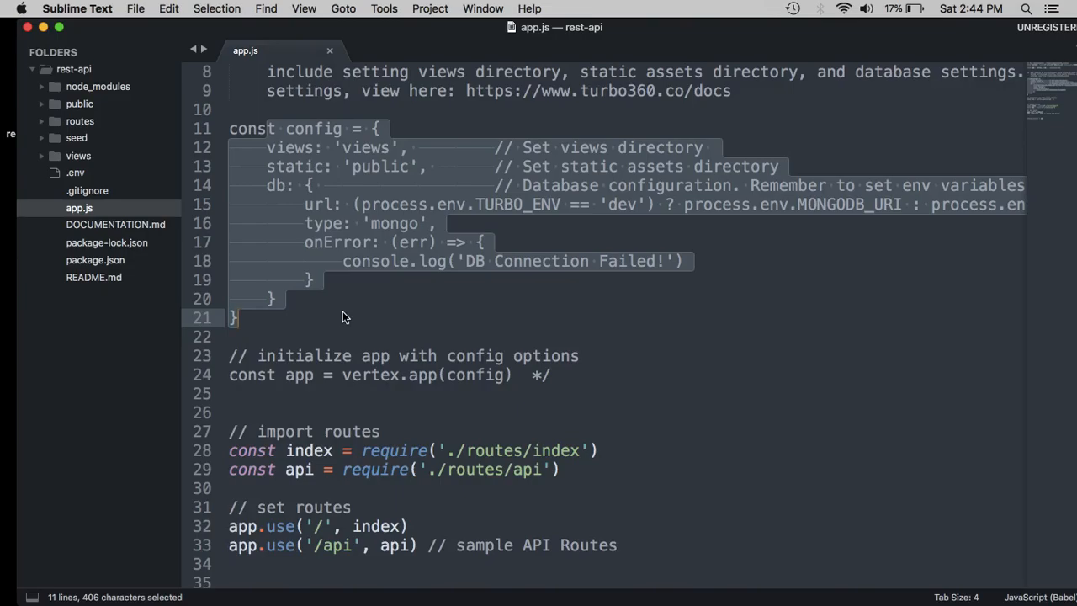
mouse_move(544, 401)
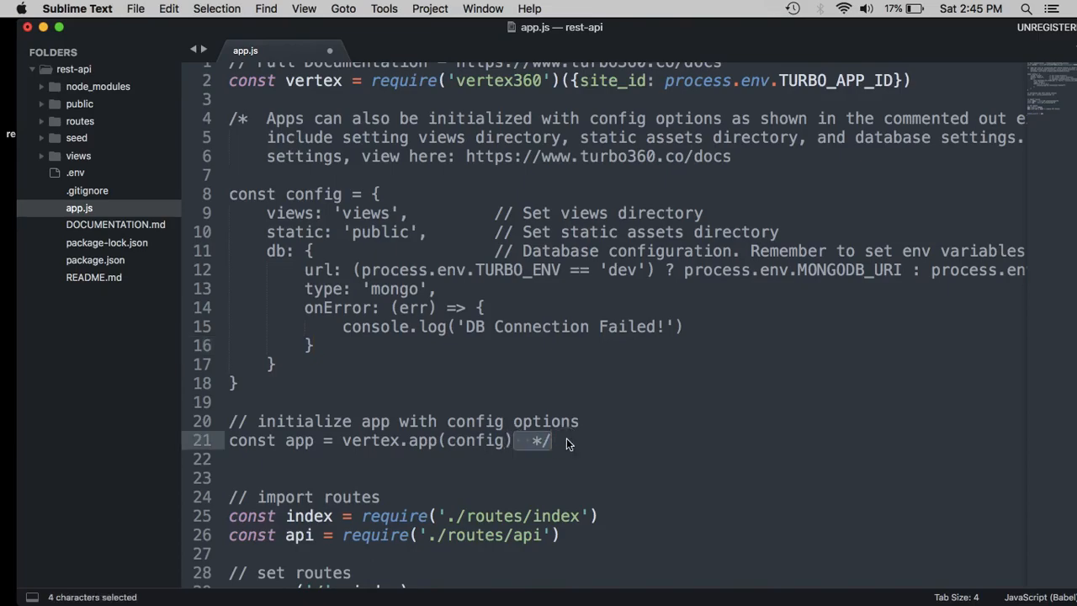
key("cmd+x")
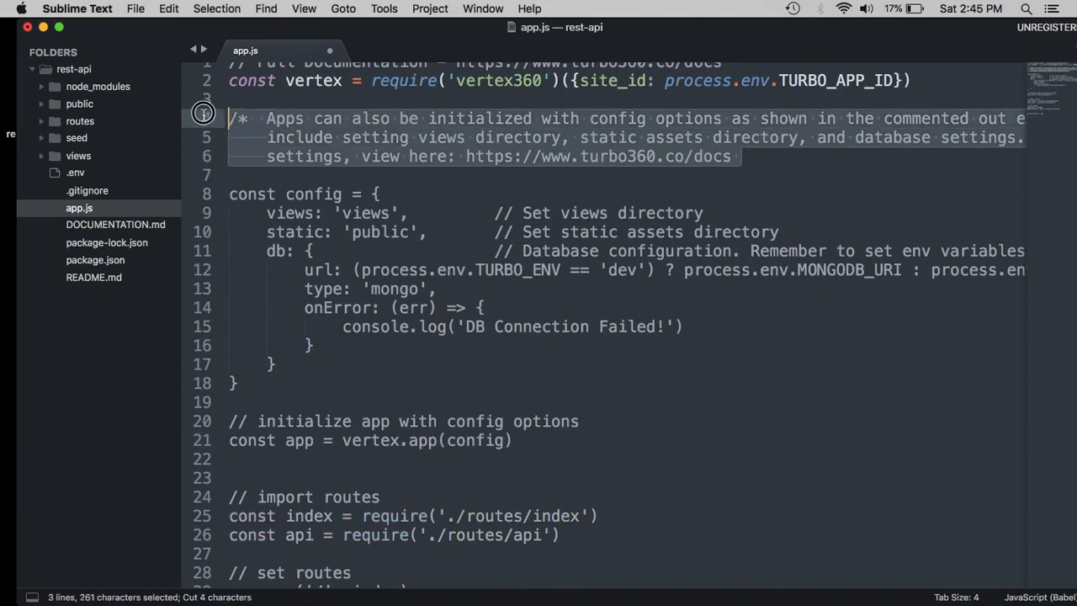
key("Delete")
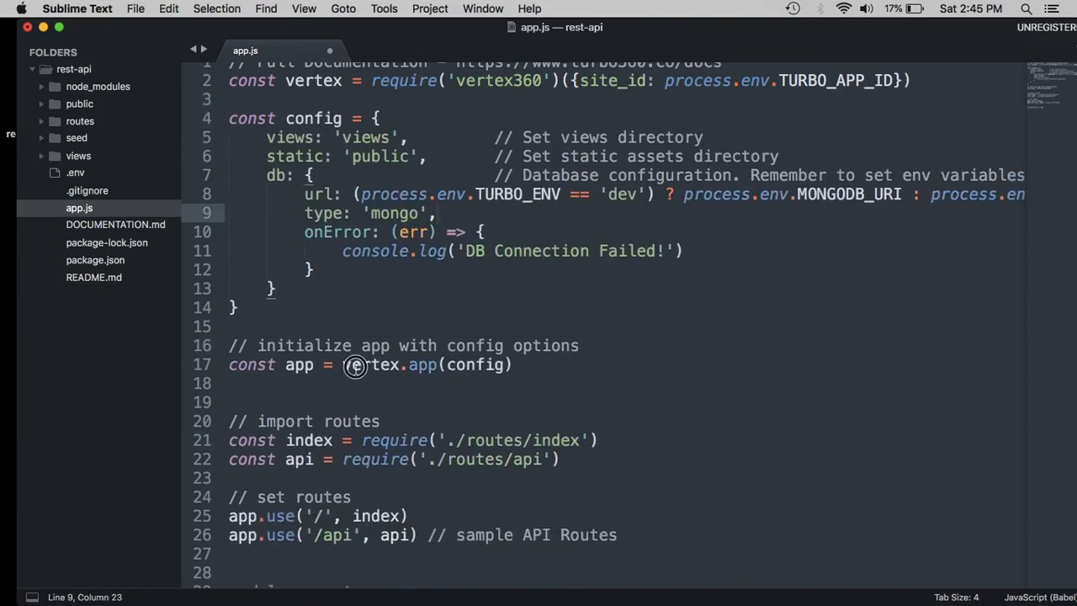
- Comment out the existing url line in the db config with //
left_click(228, 383)
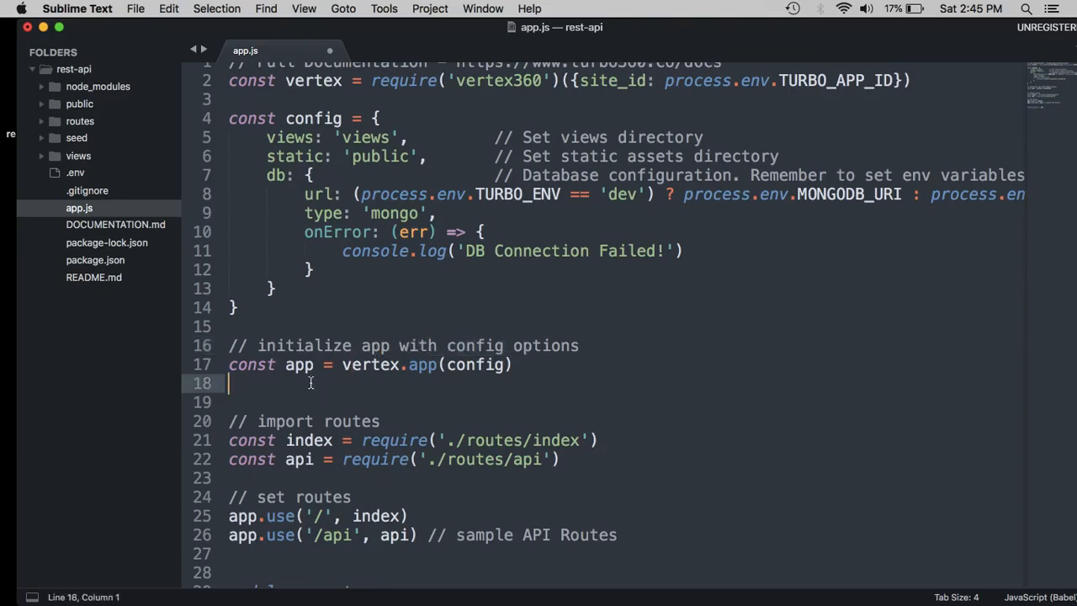
double_click(476, 365)
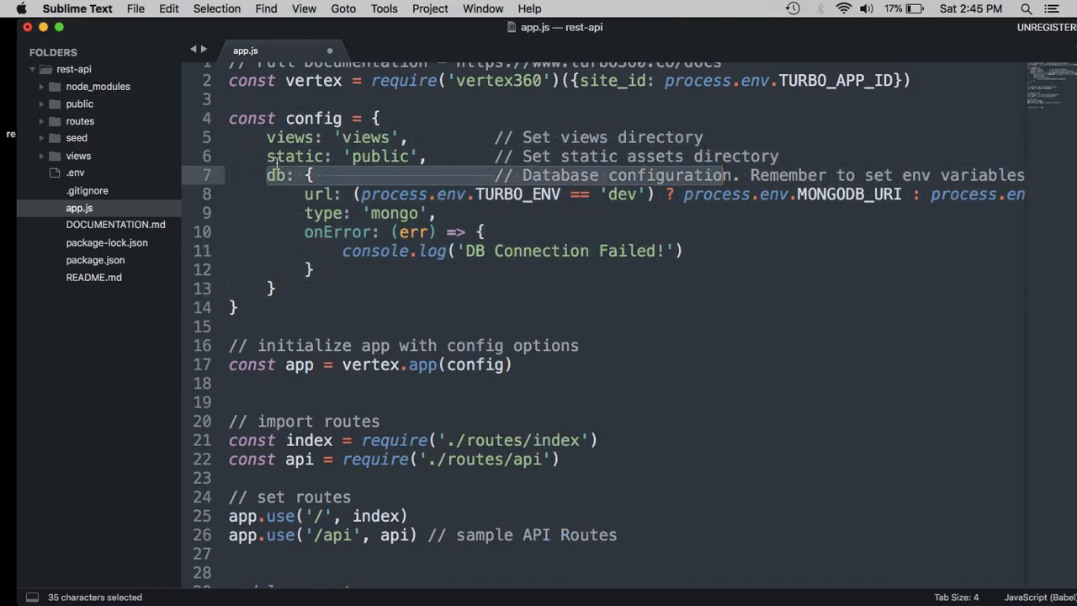
mouse_move(263, 183)
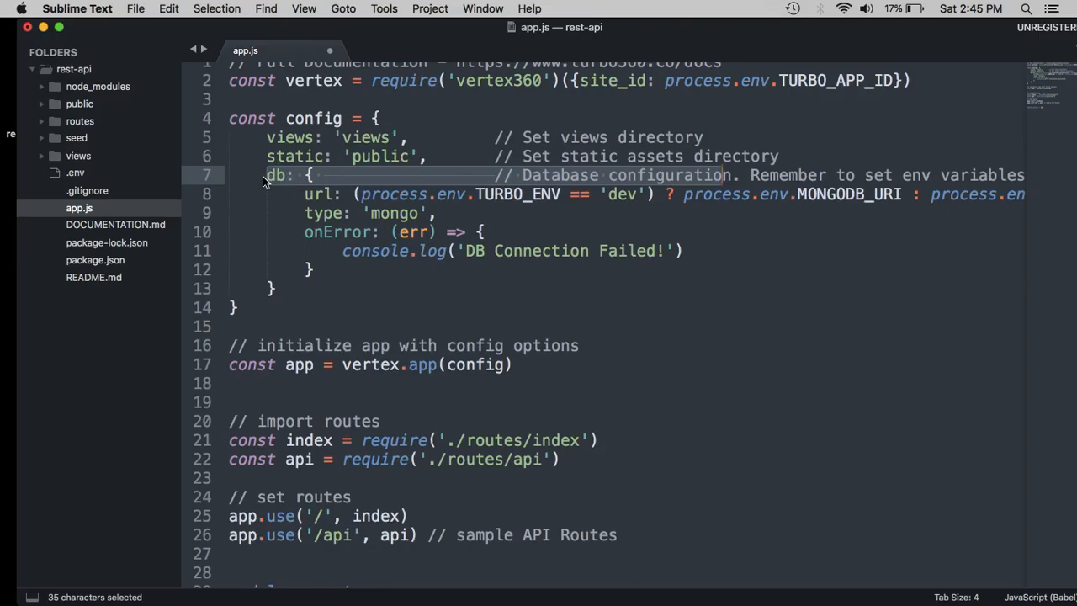
left_click(301, 193)
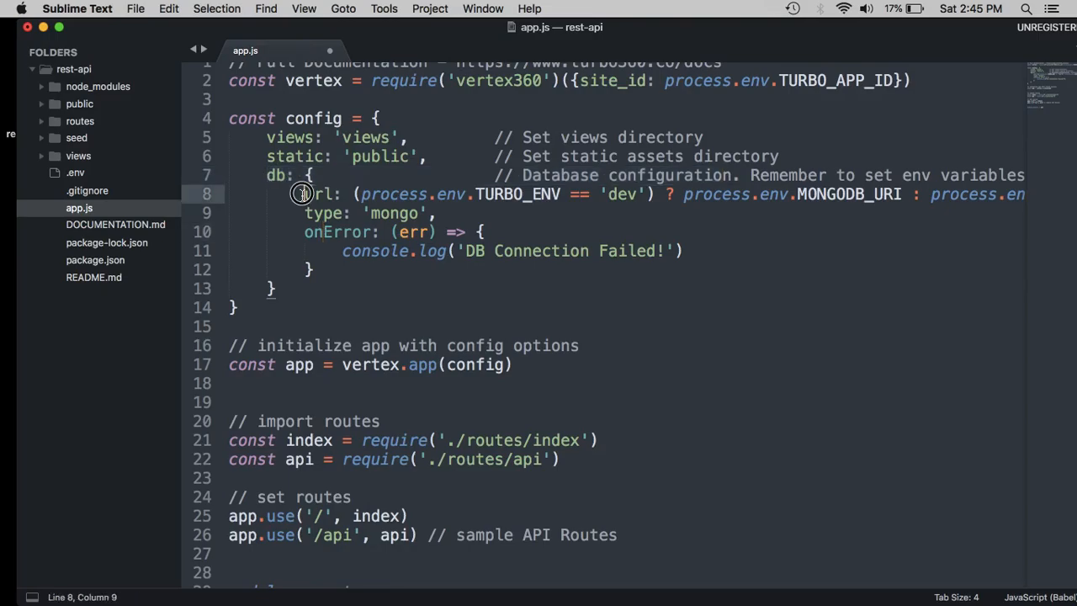
left_click_drag(303, 194, 547, 200)
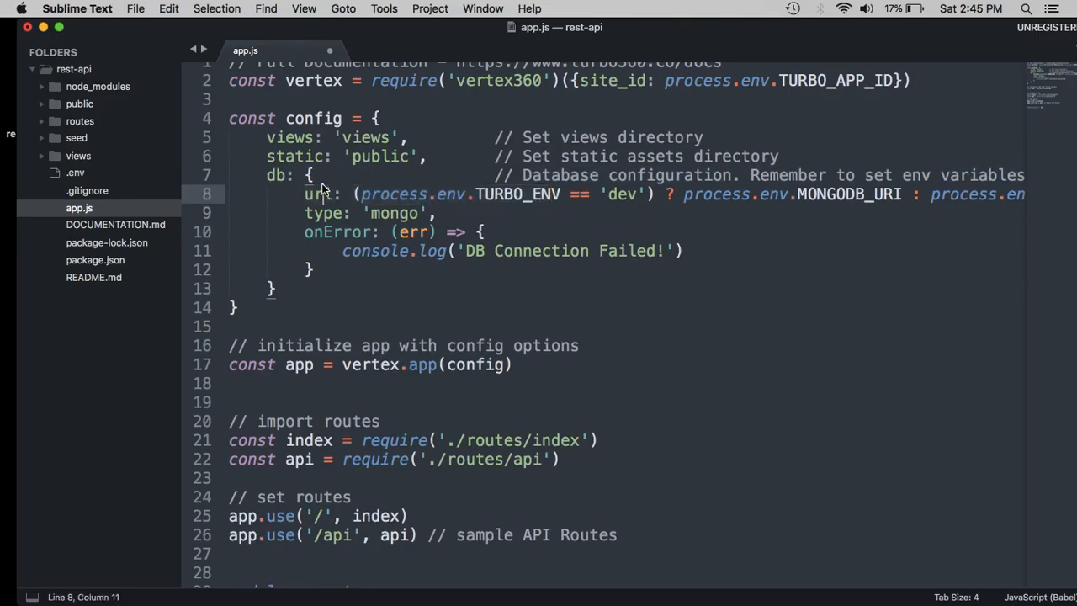
type("//")
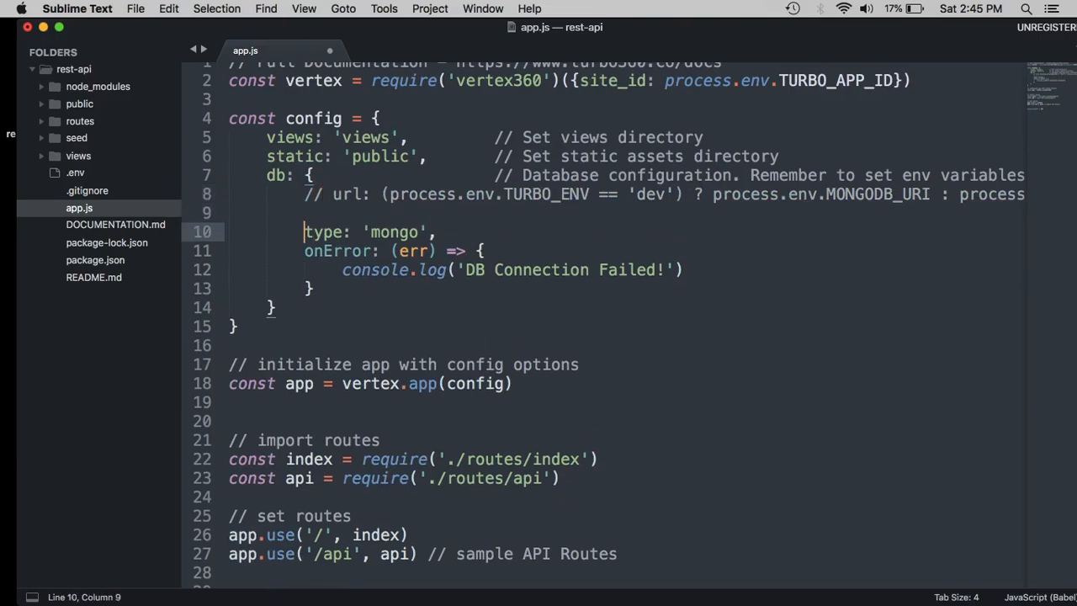
- Add a new db url line with the string 'mongodb://localhost/'
type("url:")
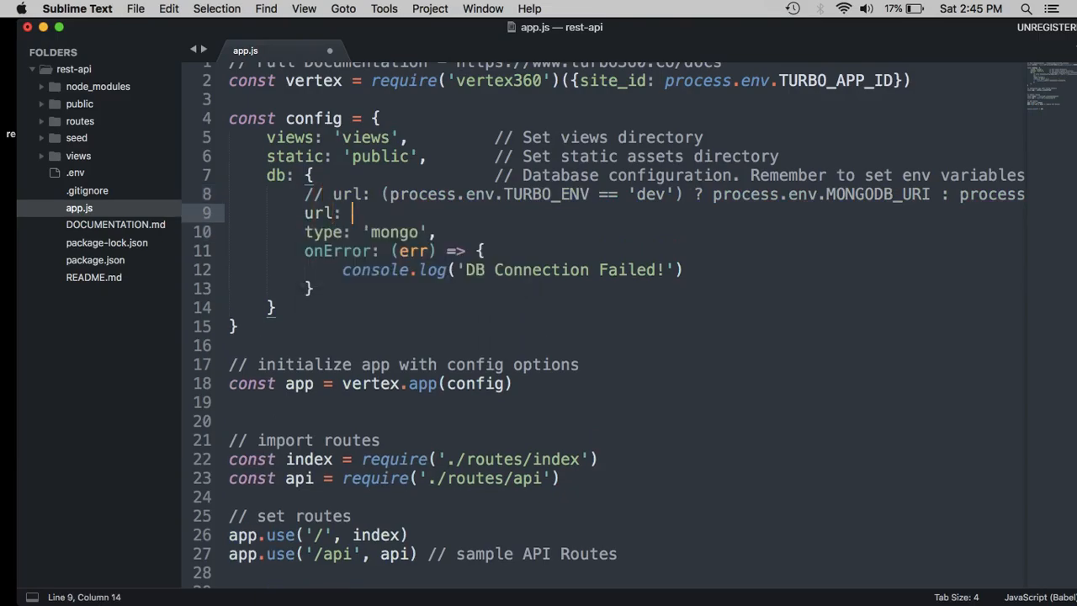
type("'',")
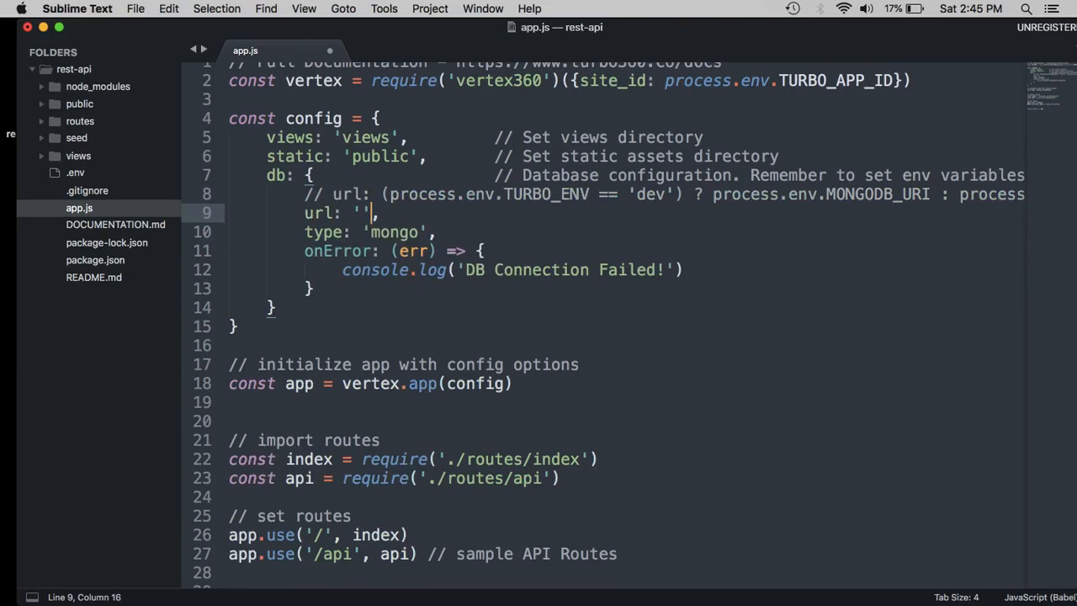
type("m")
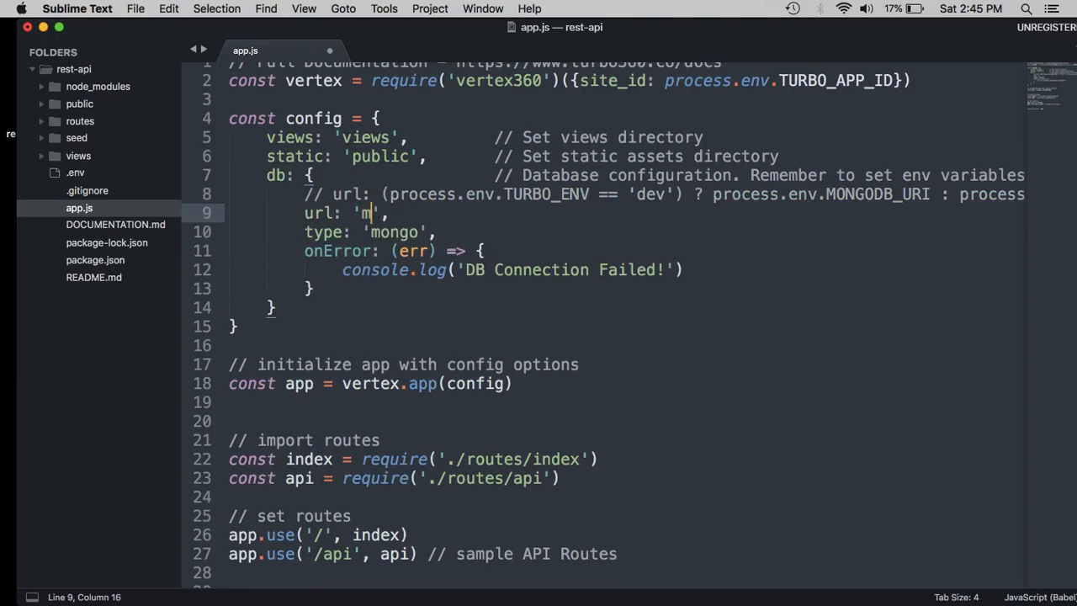
type("ongodb:")
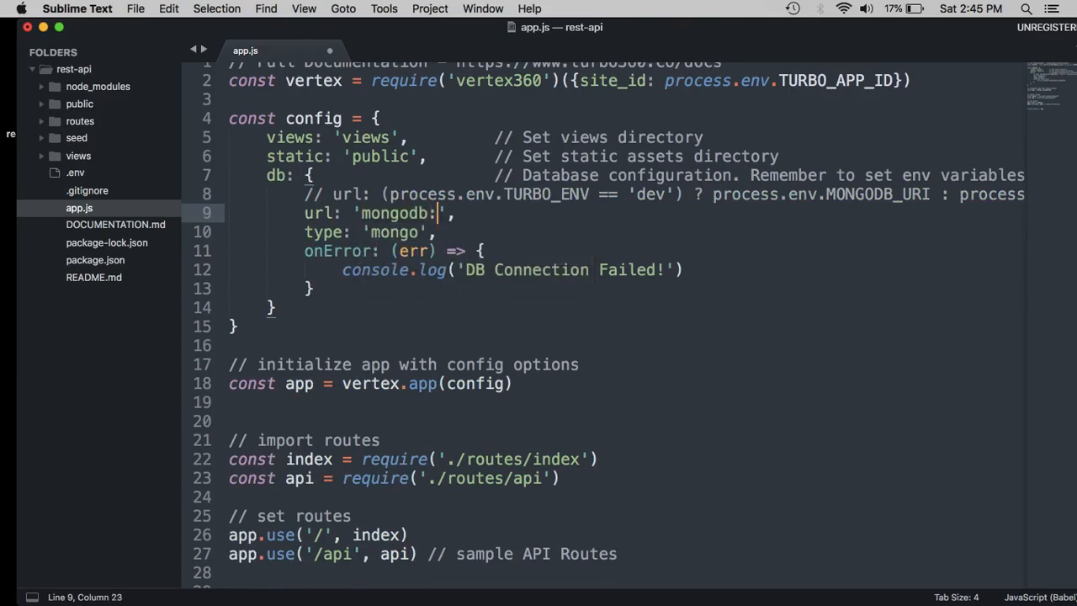
type("//localho")
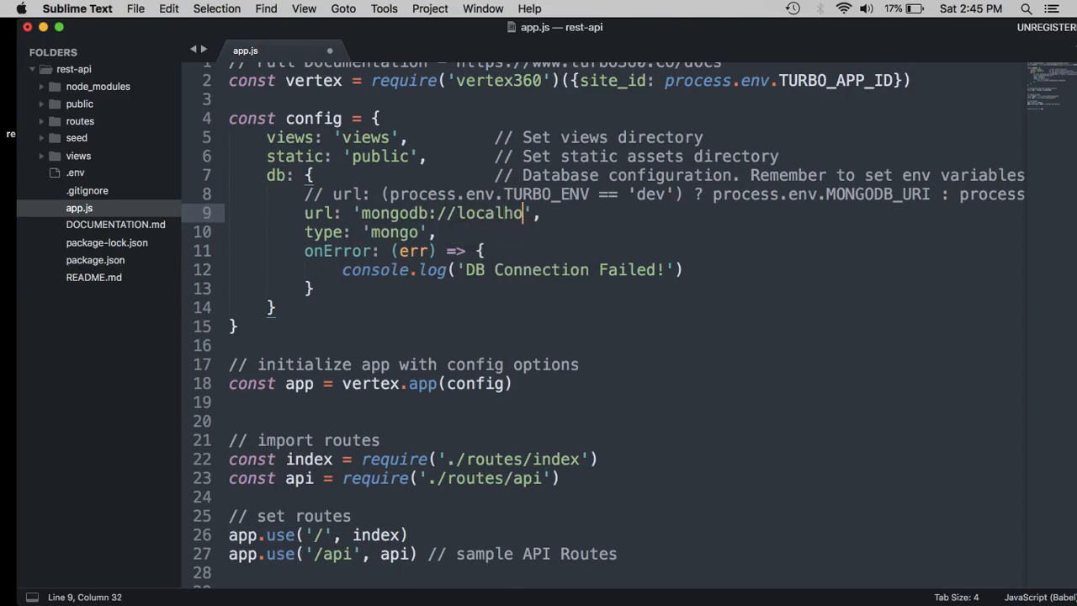
type("st/")
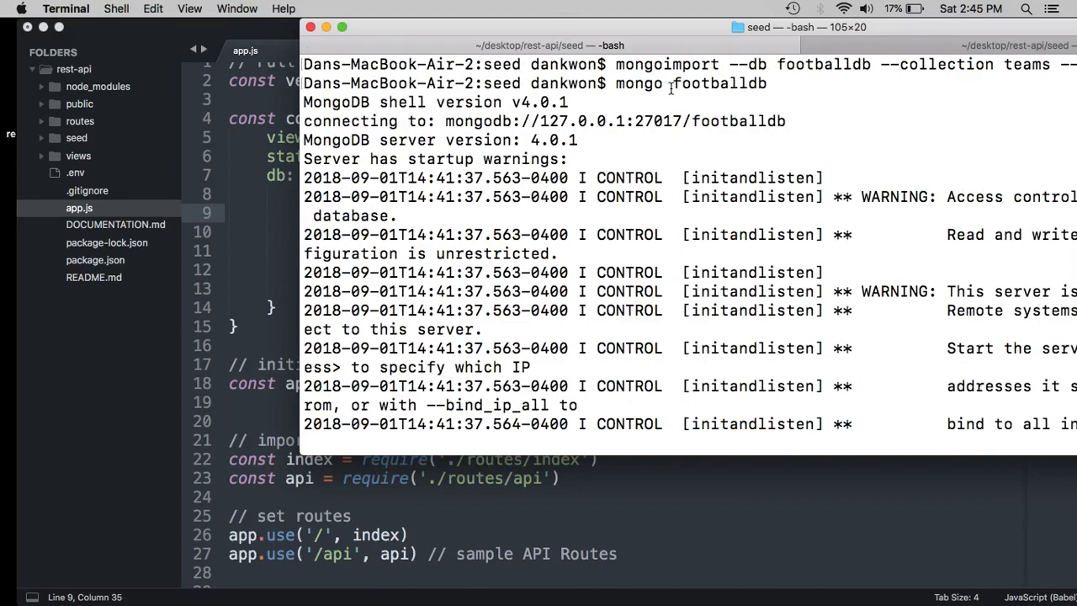
- Select the footballdb database name in Terminal's mongo command for pasting into the url
double_click(726, 83)
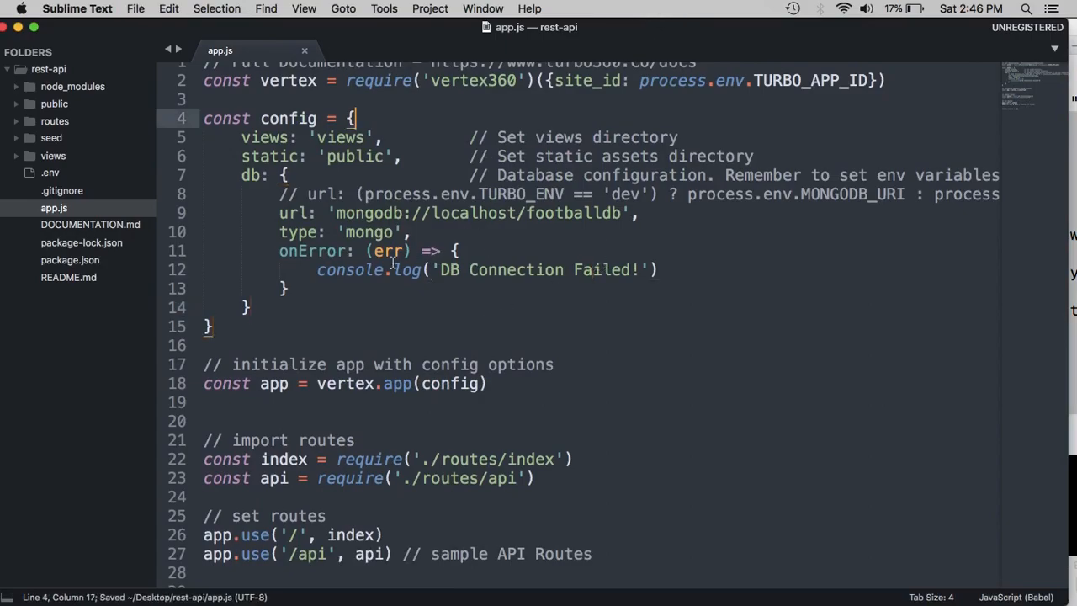
- Add onSuccess: () => { console.log('FOOTBALL DB CONNECTED!') } after the onError block
left_click(338, 288)
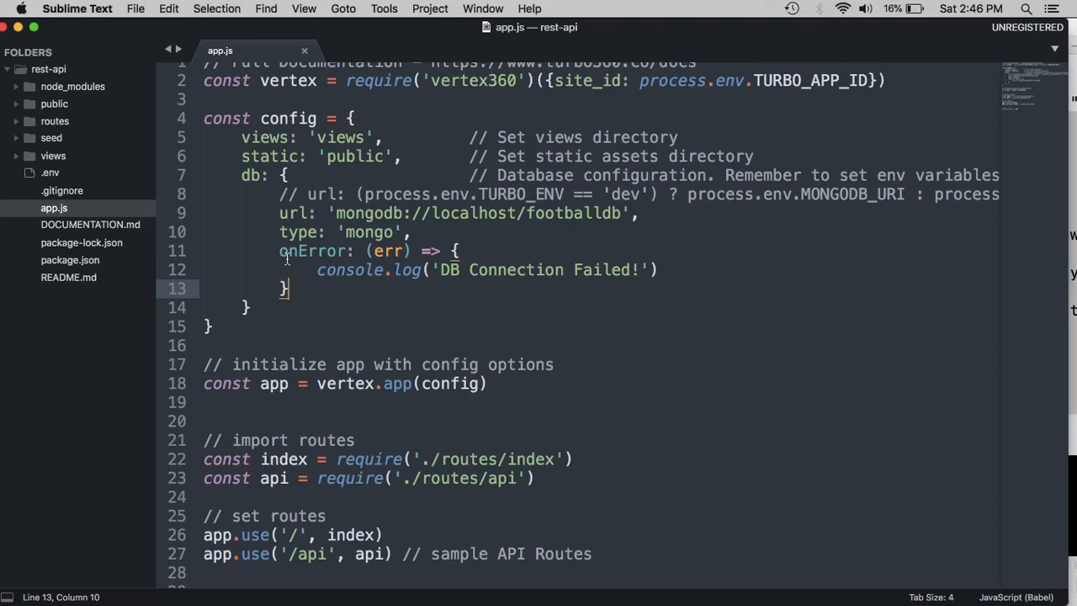
left_click_drag(290, 289, 286, 306)
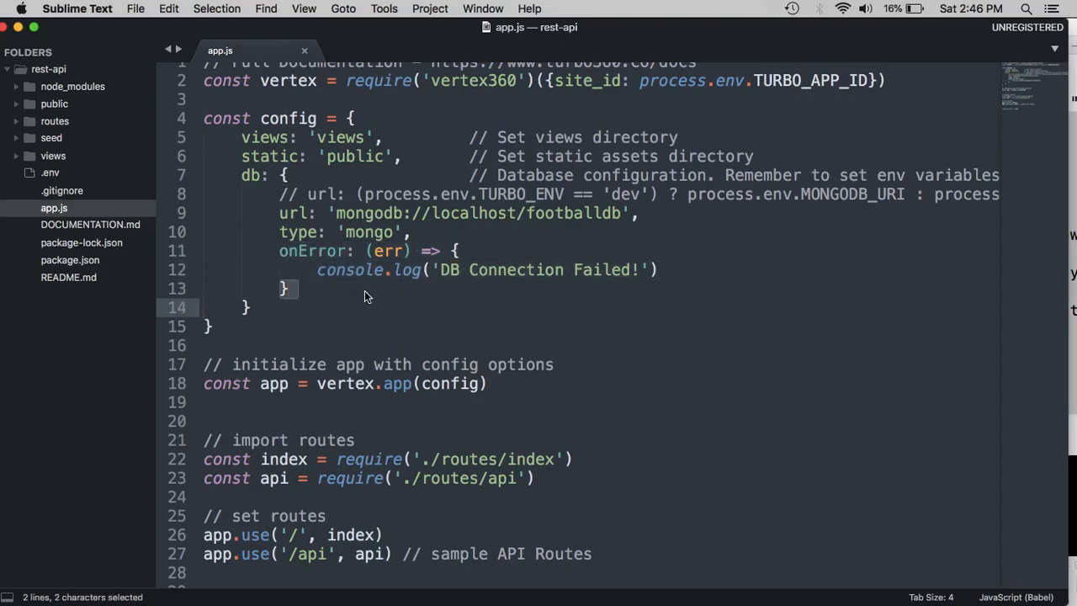
type(",")
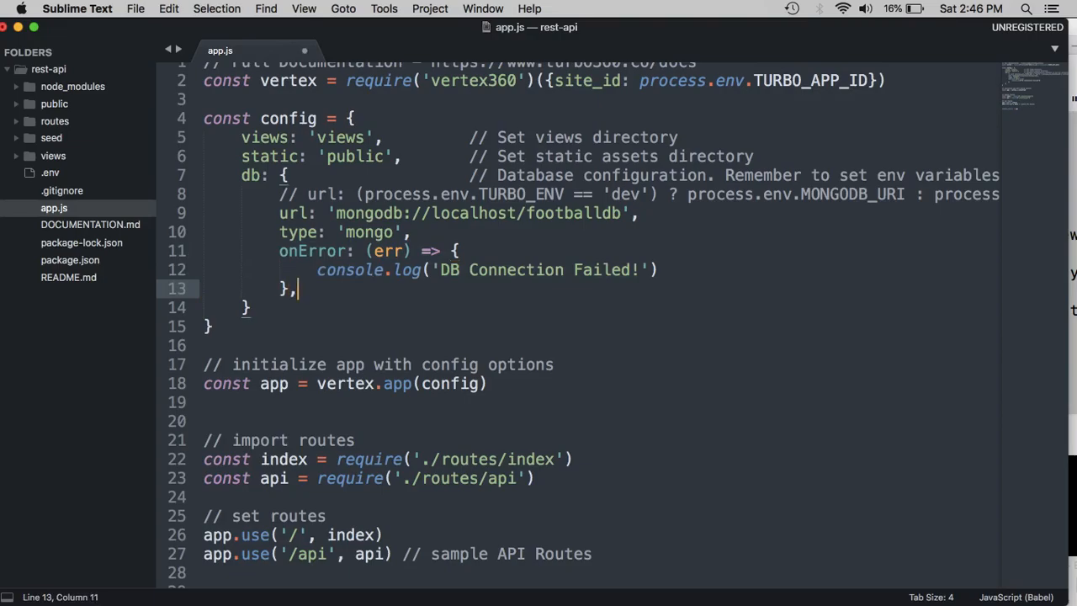
type("onSucces")
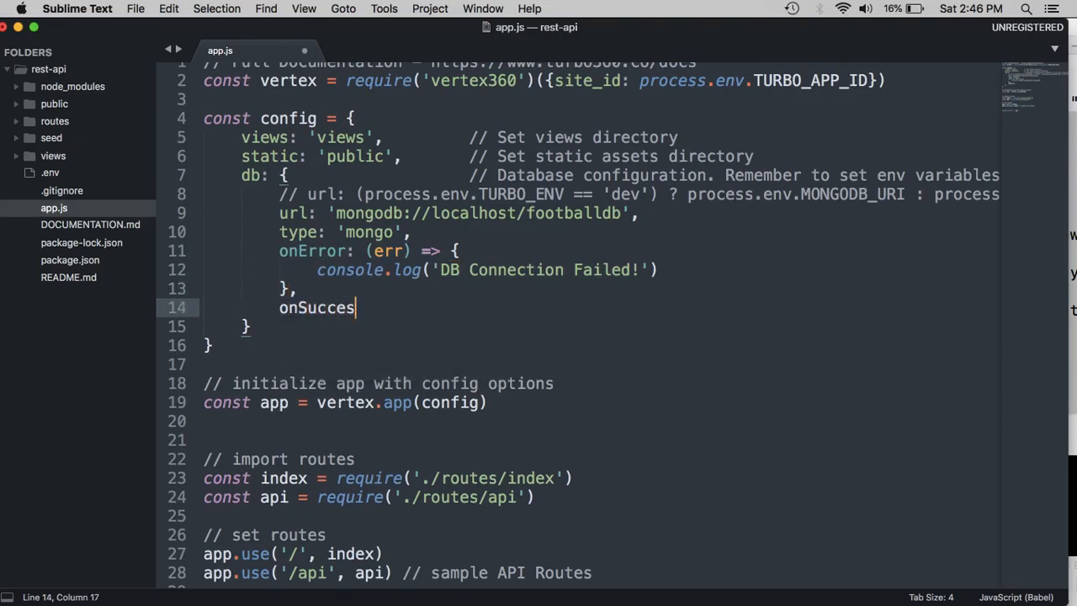
type("s: () => {")
type("console.l")
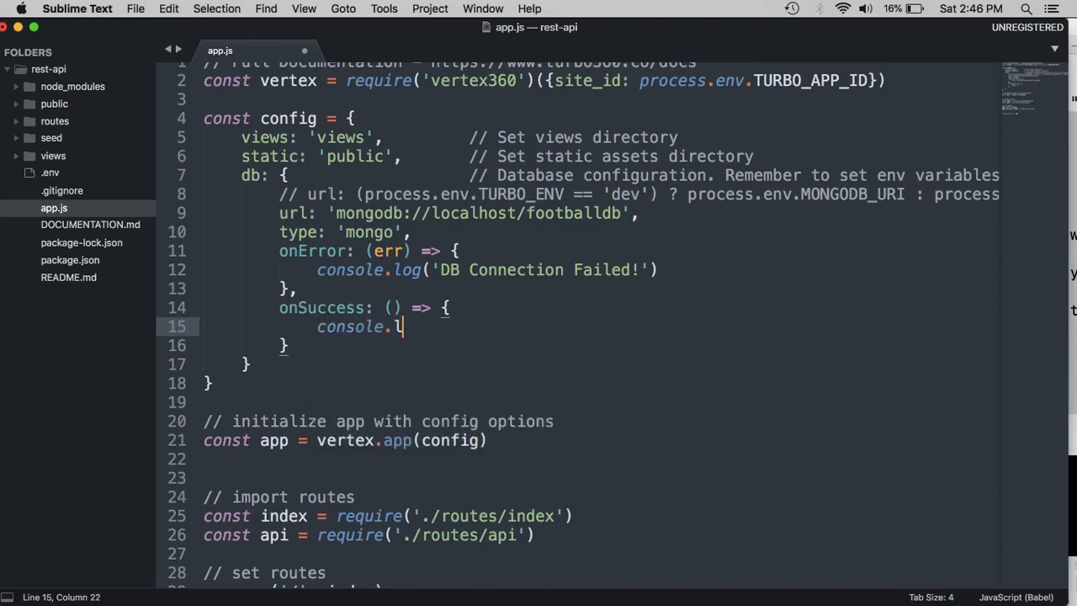
type("og('')")
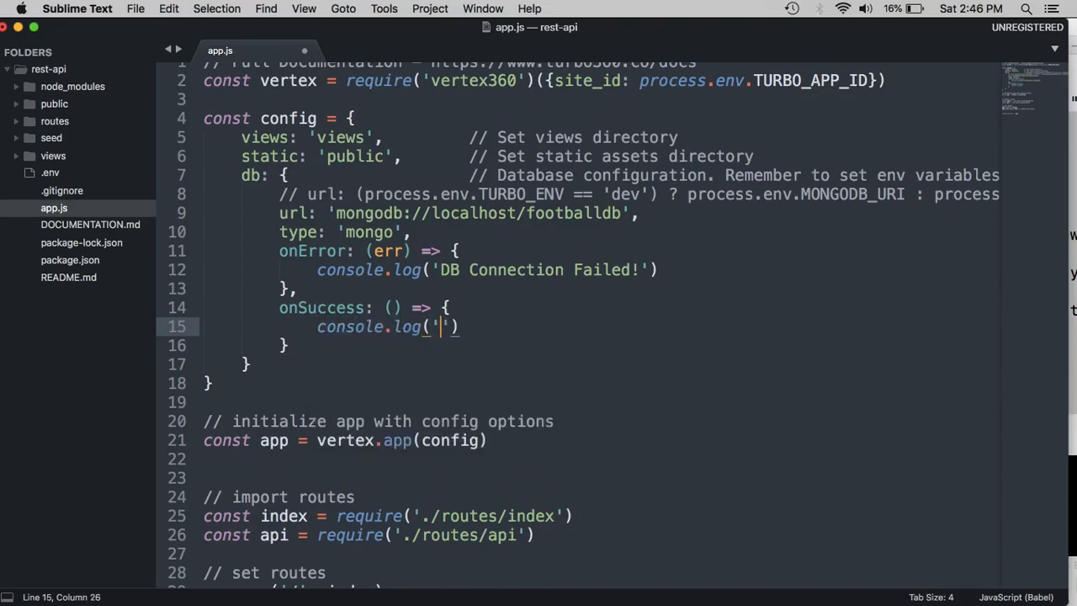
type("FOOTBALL DB")
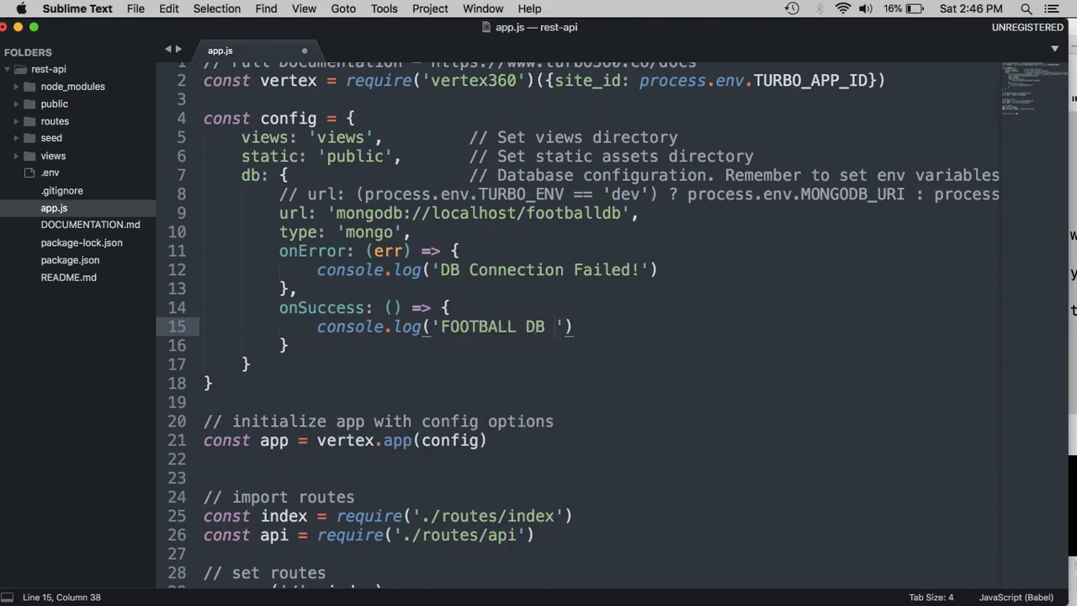
type("CONNECTED!")
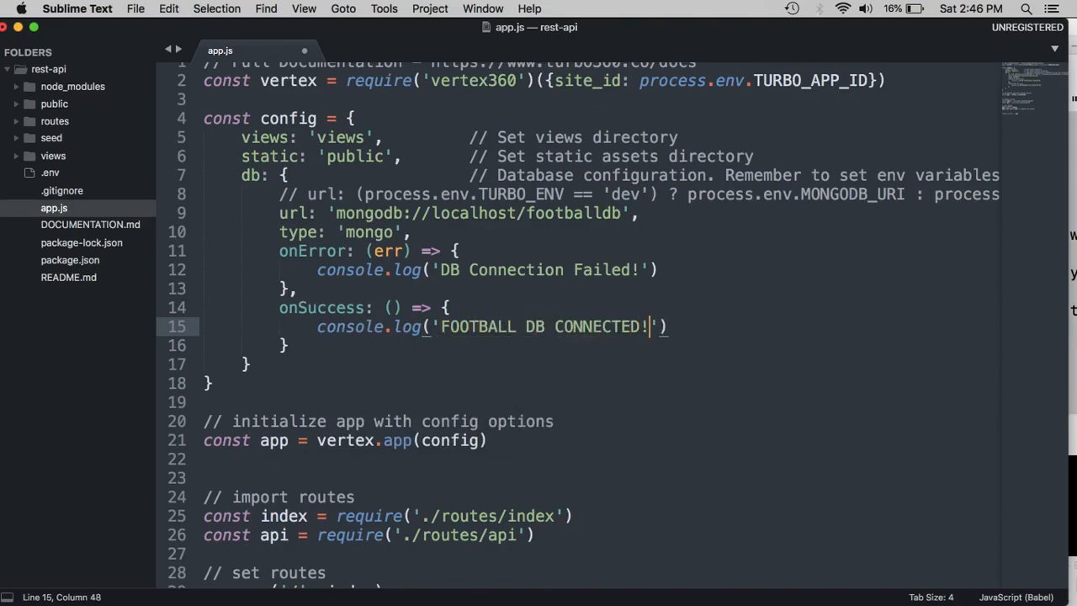
left_click_drag(286, 307, 329, 335)
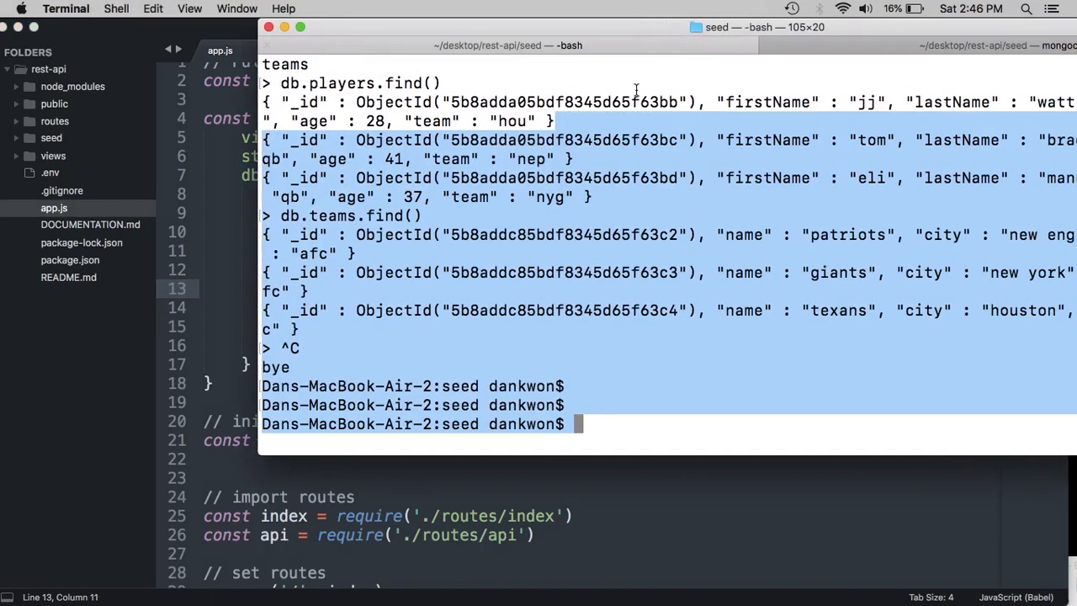
- Move up into the rest-api folder and run turbo devserver
type("turbo devserver")
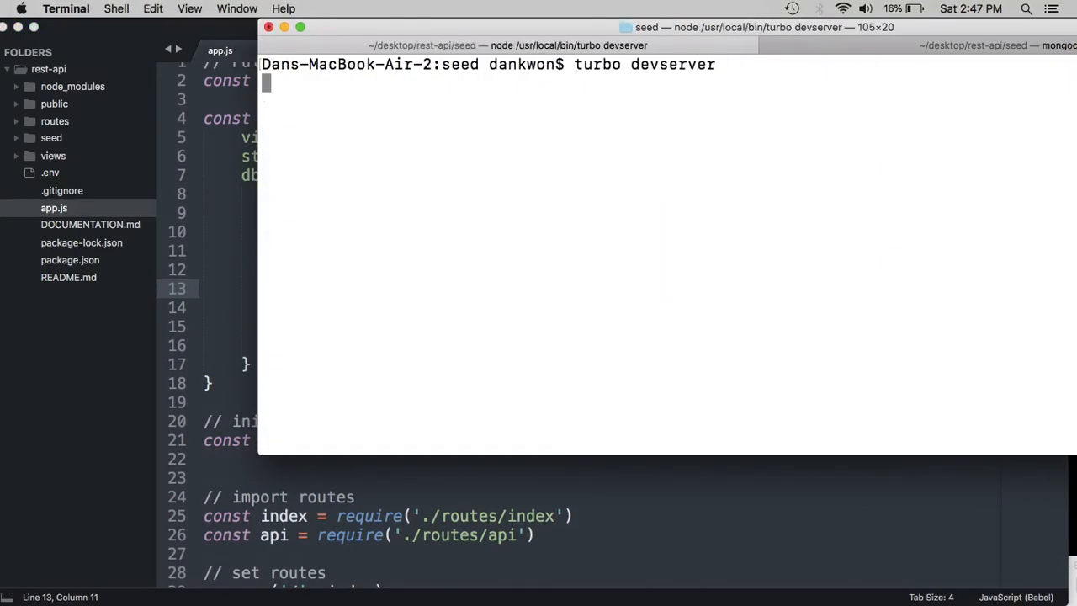
type("cBook-Air-2:seed dankwon$ cd ..")
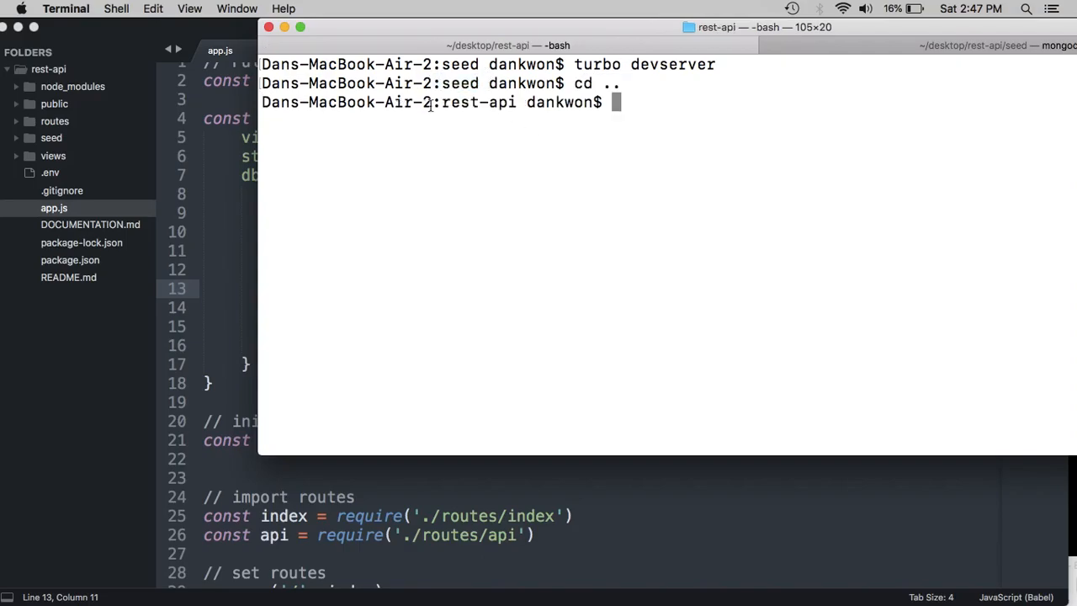
double_click(480, 102)
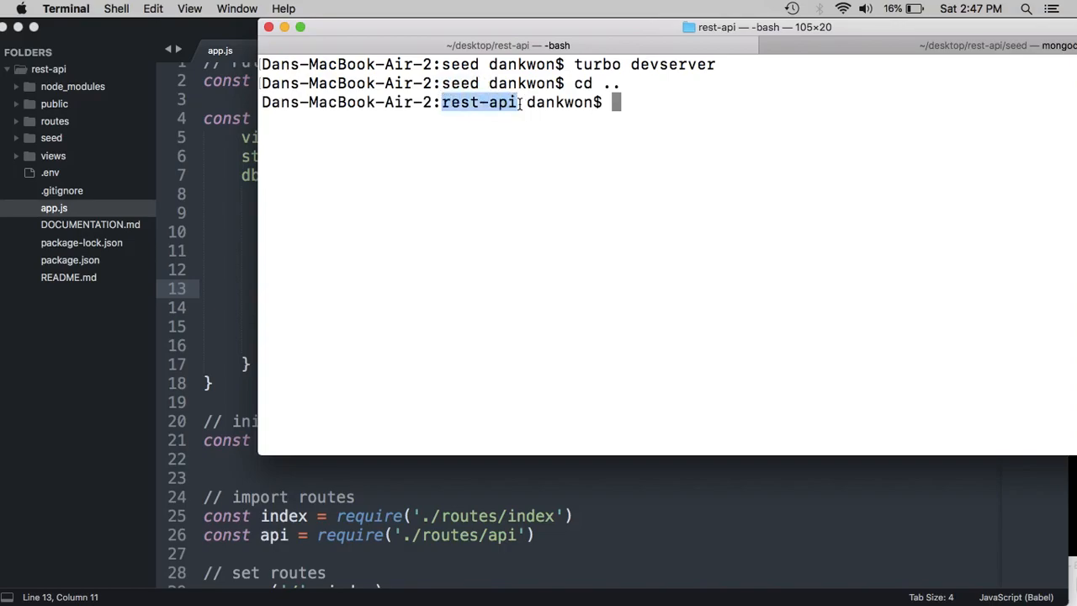
type("turbo devserver")
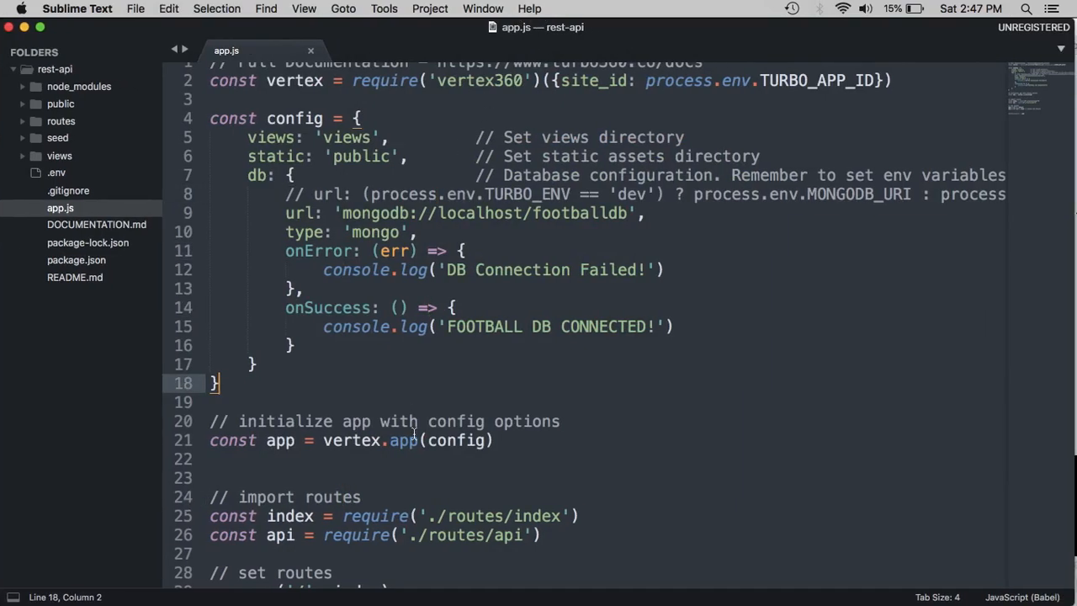
- Save app.js, then open routes/api.js from the sidebar
key("cmd+s")
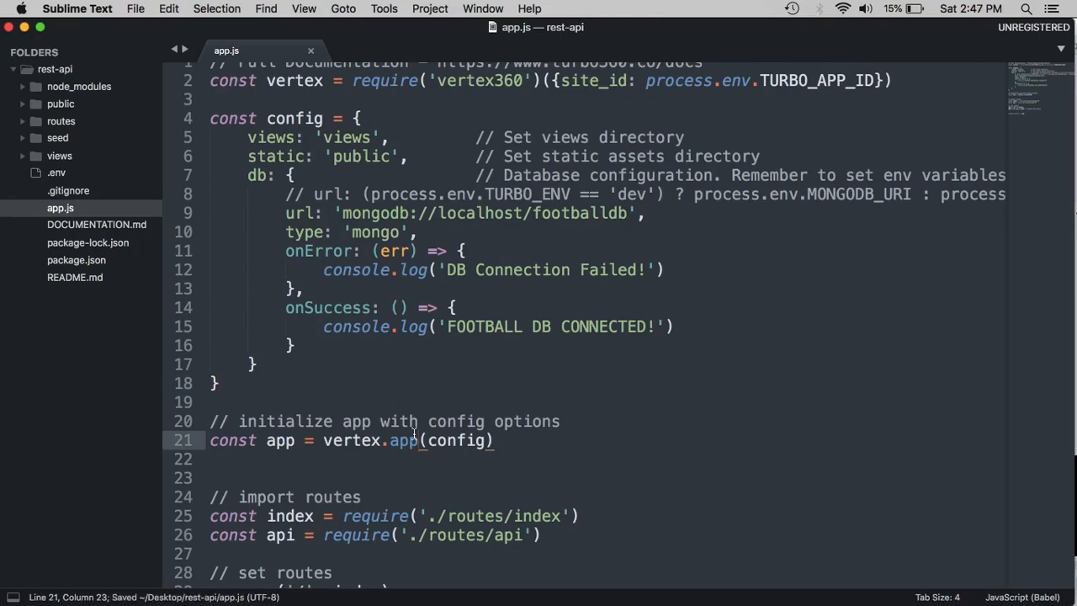
mouse_move(261, 267)
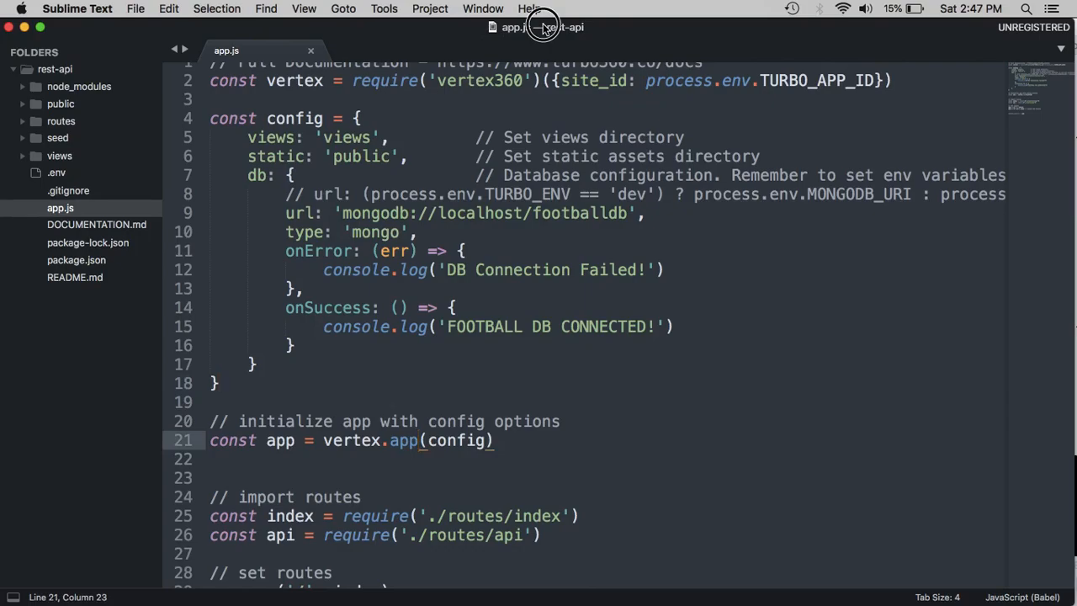
mouse_move(544, 27)
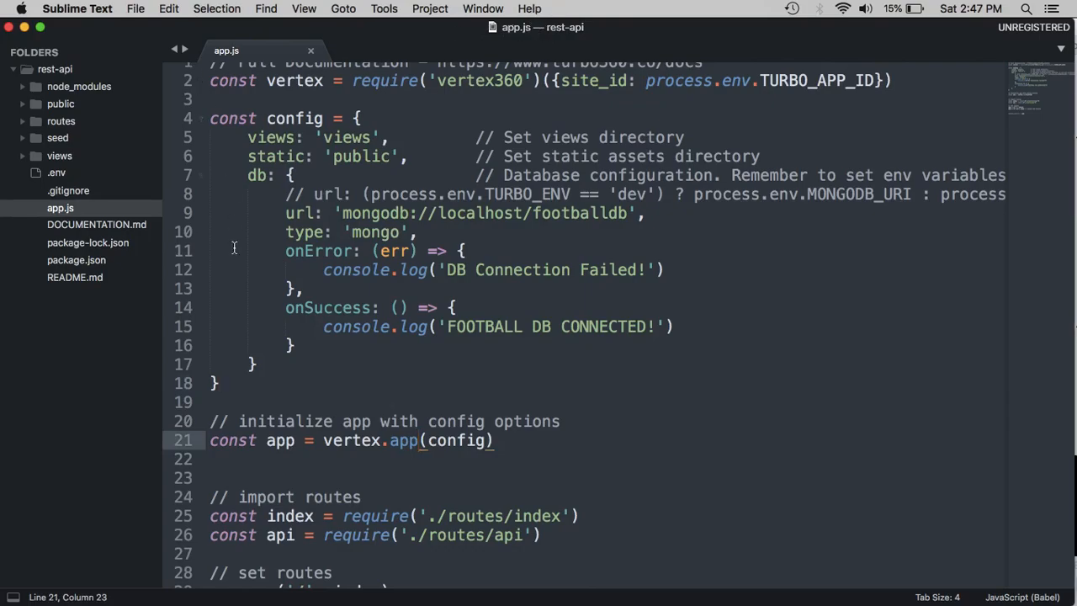
left_click(58, 120)
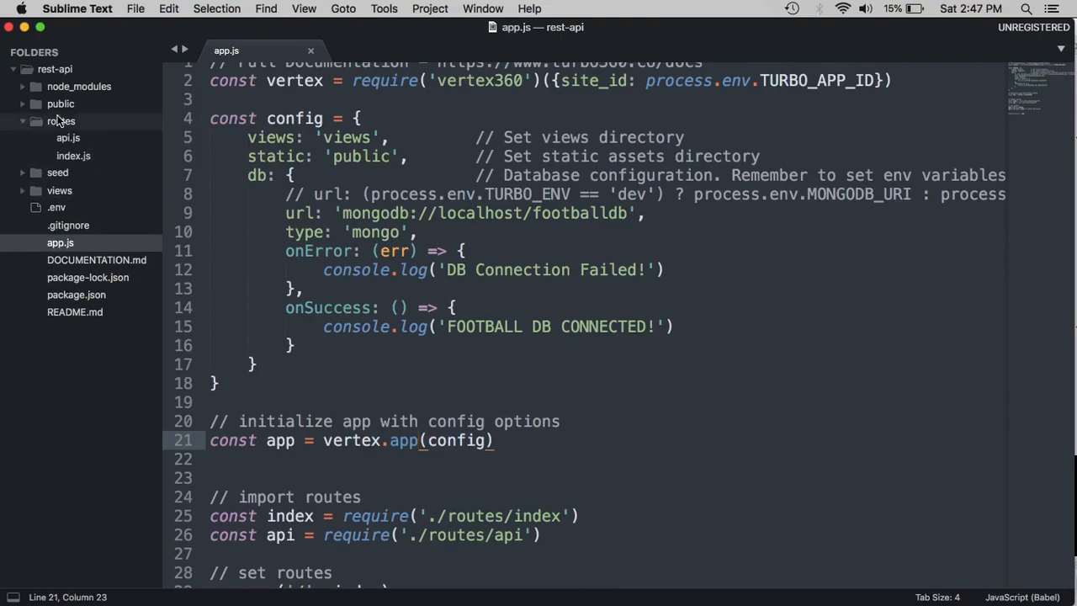
left_click(67, 137)
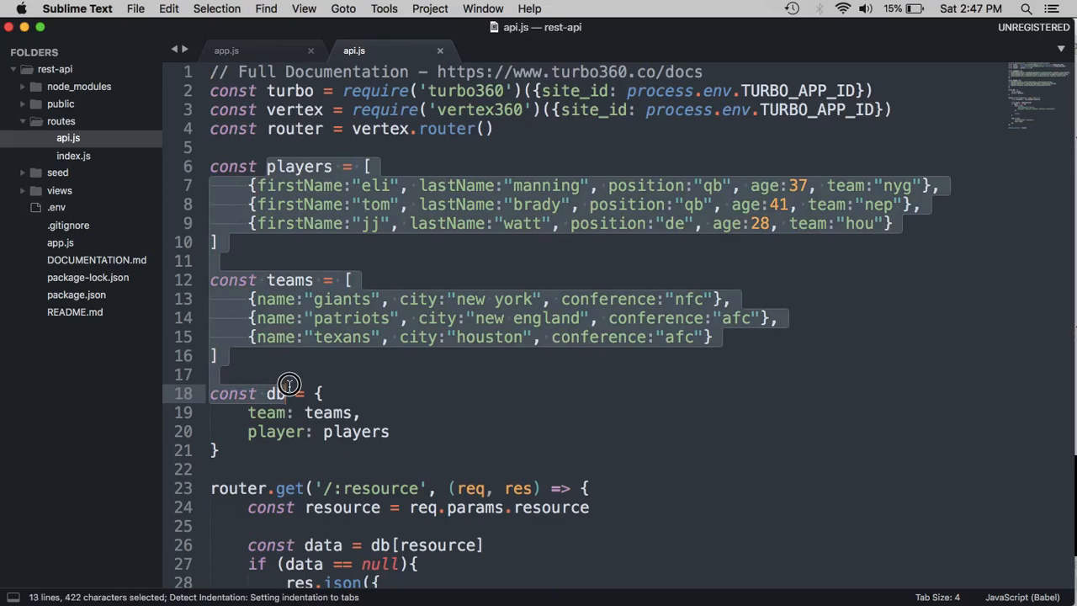
left_click(290, 386)
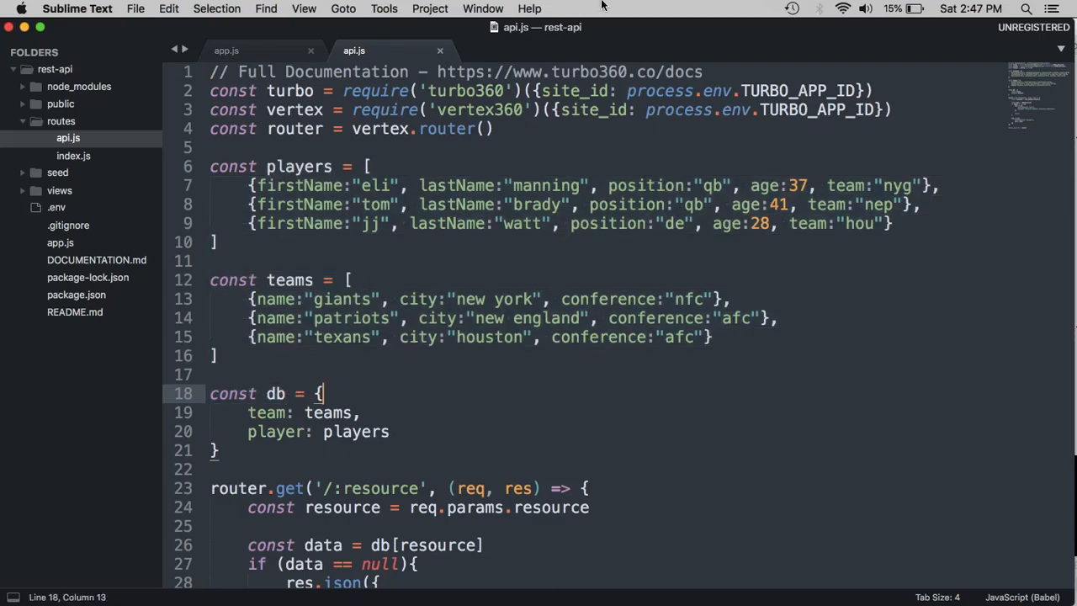